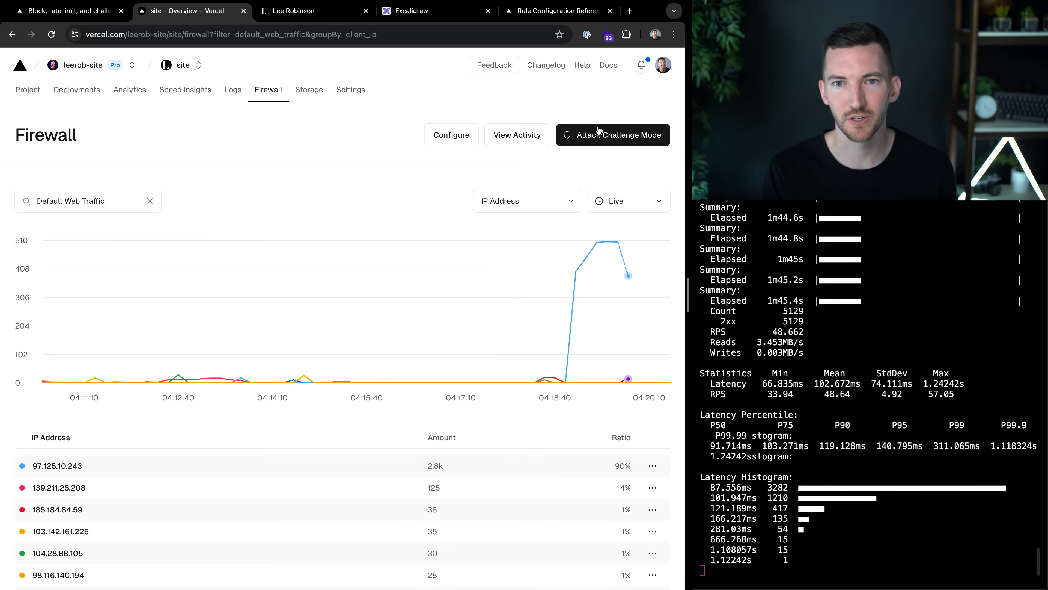
Enable Attack Challenge Mode on the project's firewall and confirm it.
left_click(613, 134)
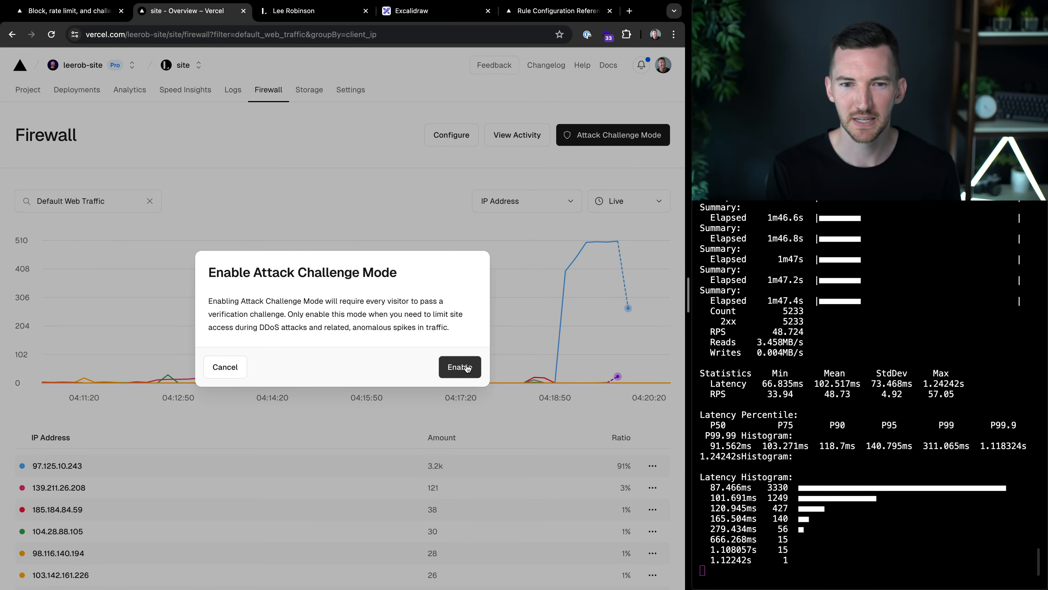
left_click(459, 367)
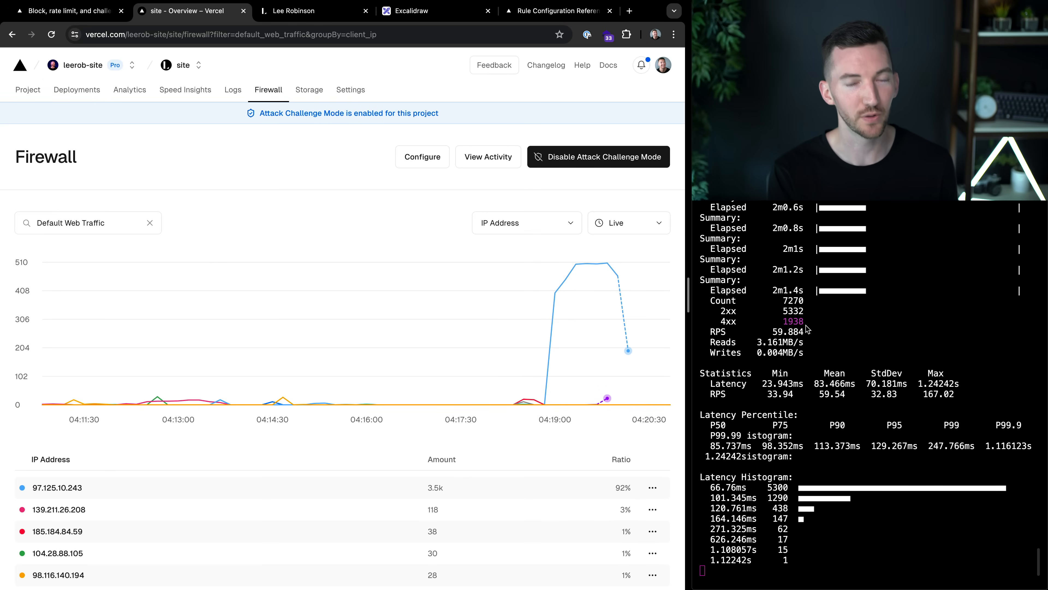
left_click(598, 157)
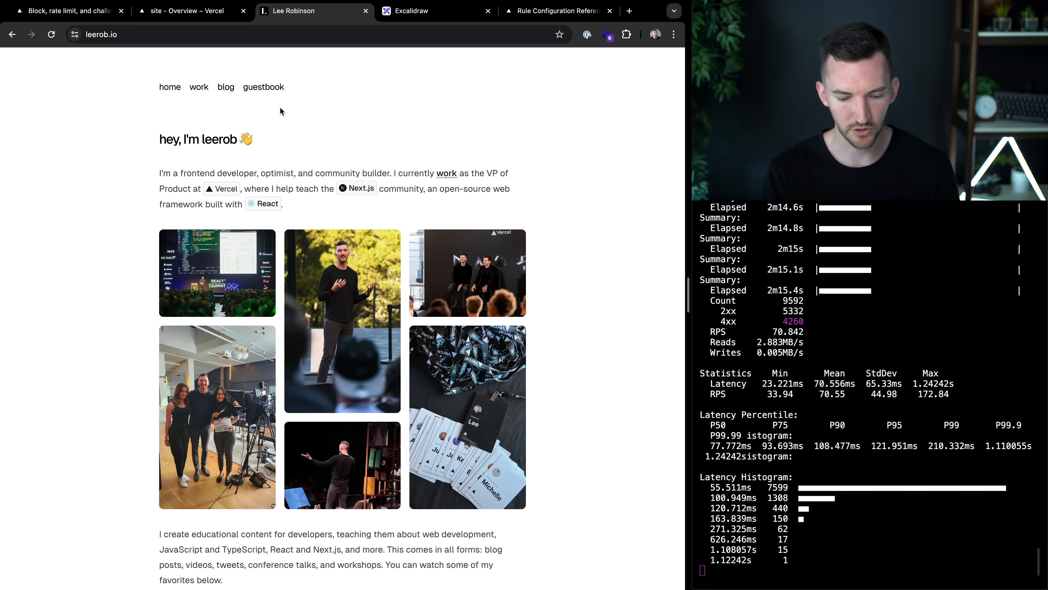
Load the leerob.io homepage while challenge mode is active.
left_click(180, 11)
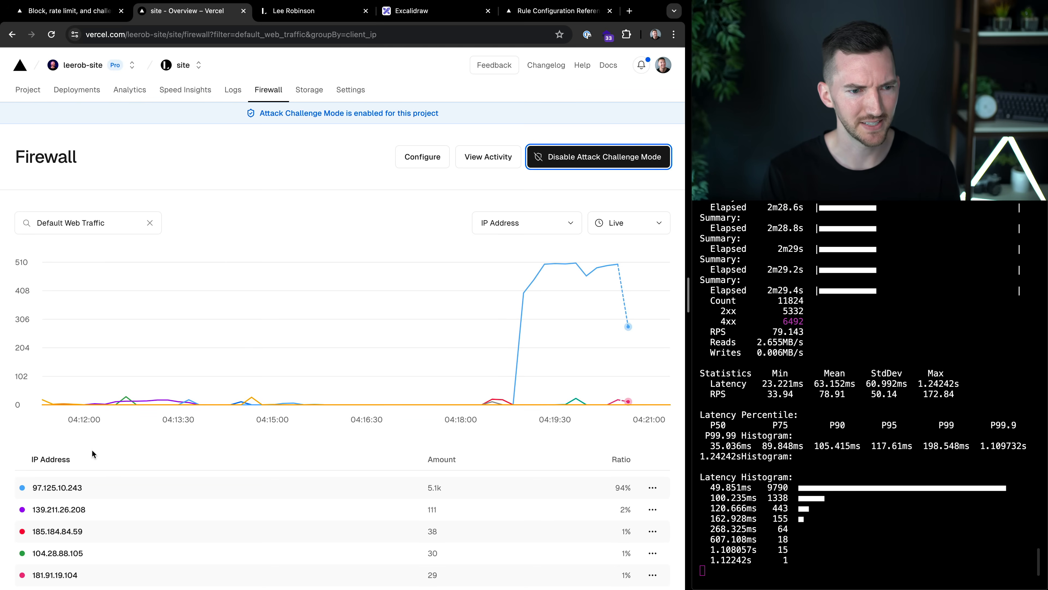
Copy the top IP 97.125.10.243 and start a new firewall rule named 'Block by IP'.
double_click(57, 488)
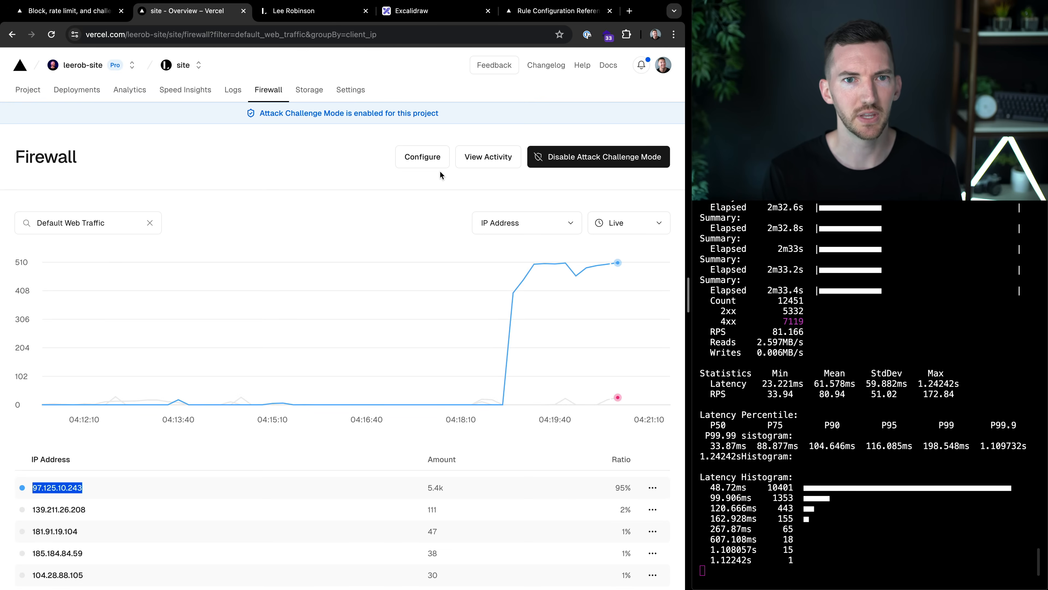
left_click(422, 156)
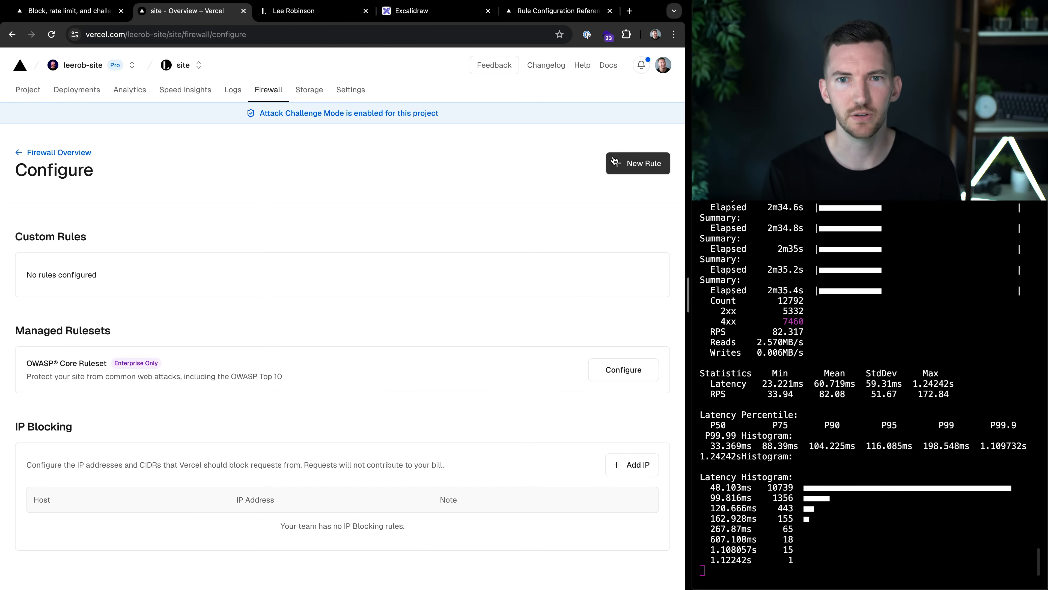
left_click(637, 163)
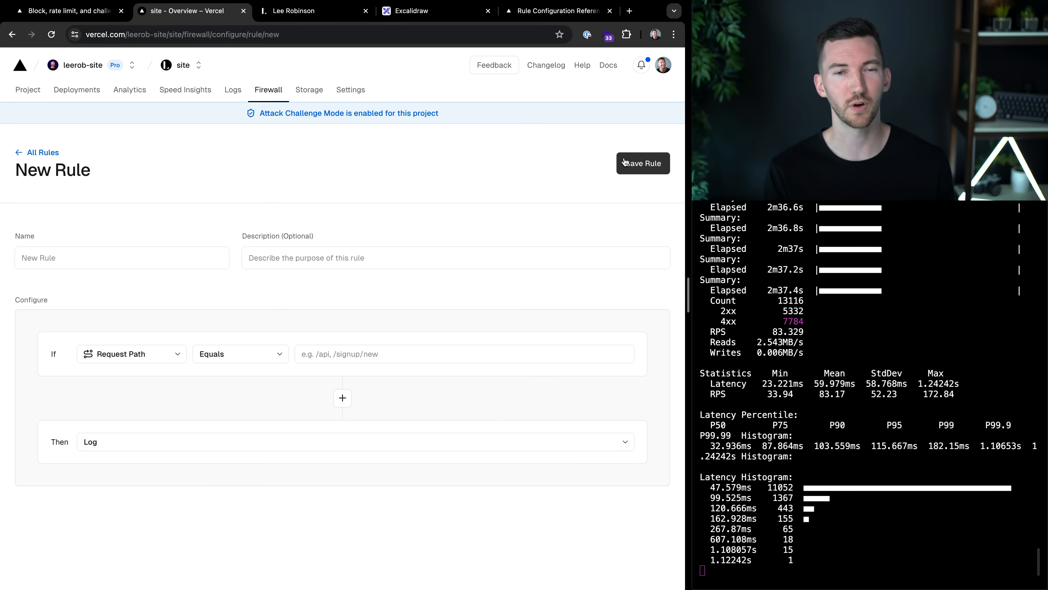
type("B")
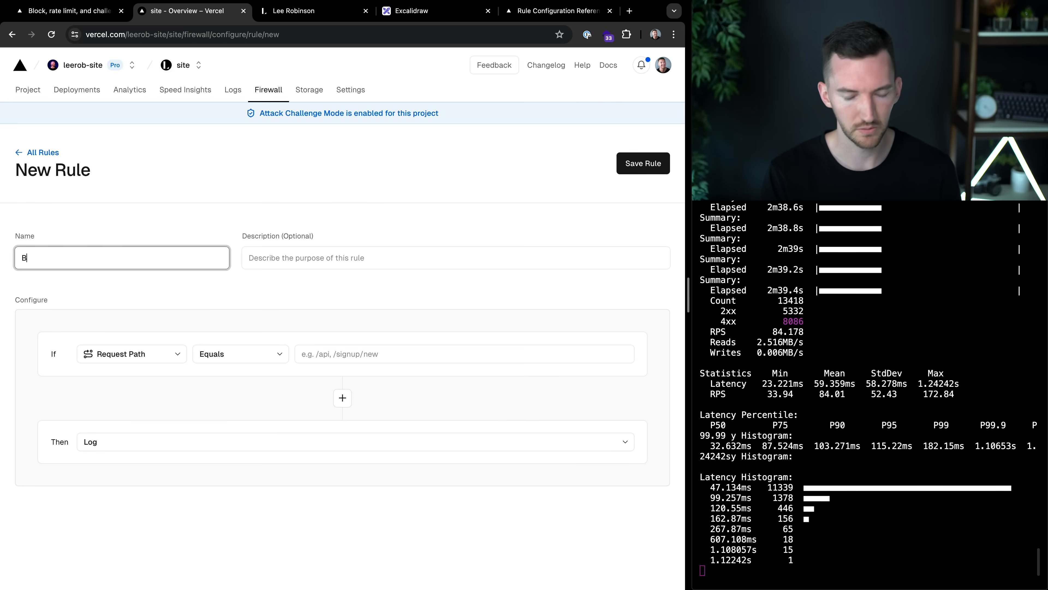
type("lock by IP")
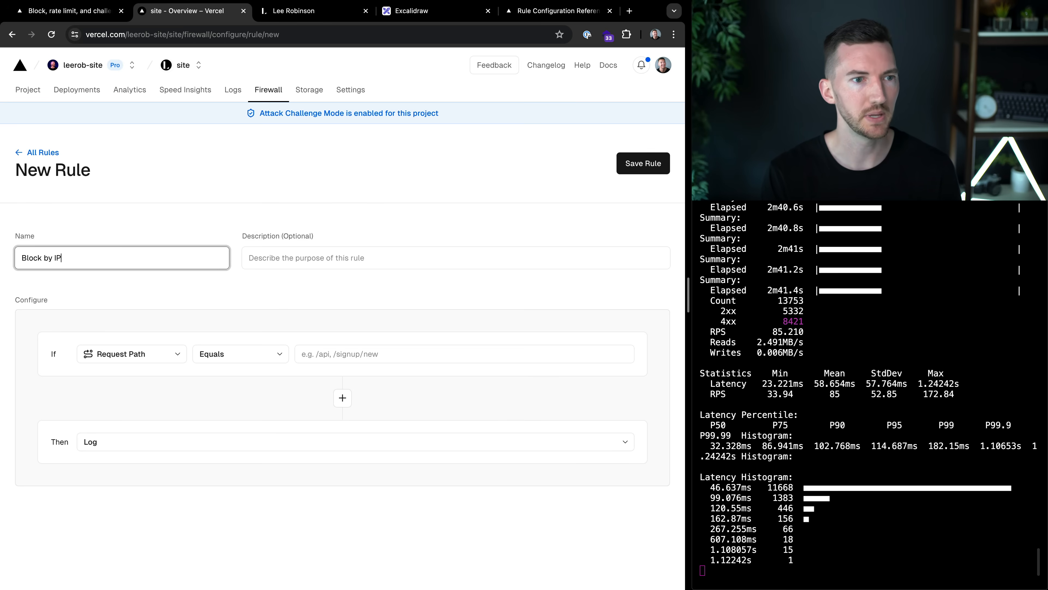
Set the rule to match requests by IP Address and deny them.
left_click(131, 354)
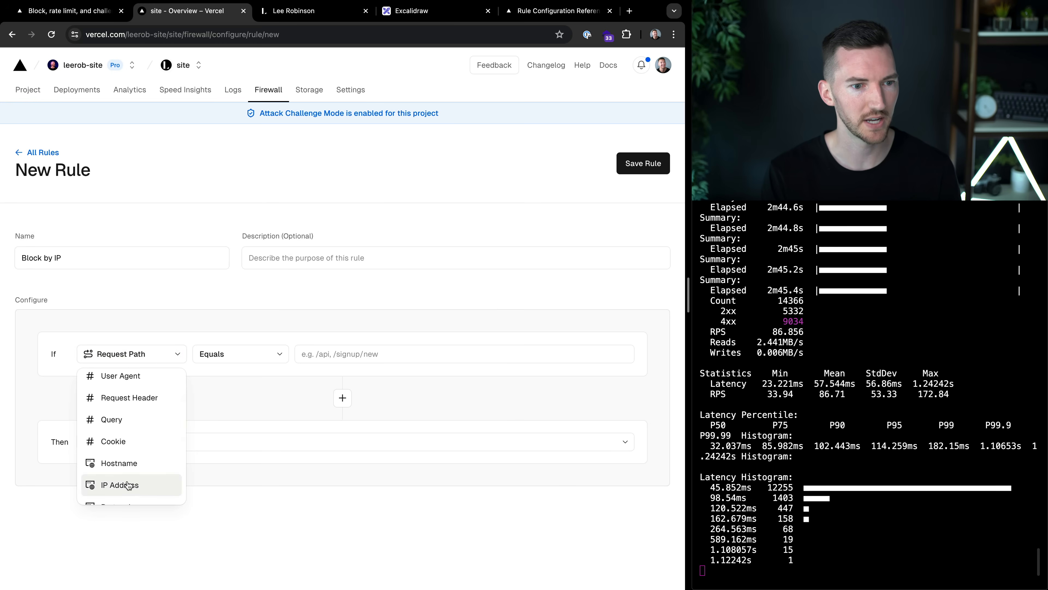
left_click(119, 485)
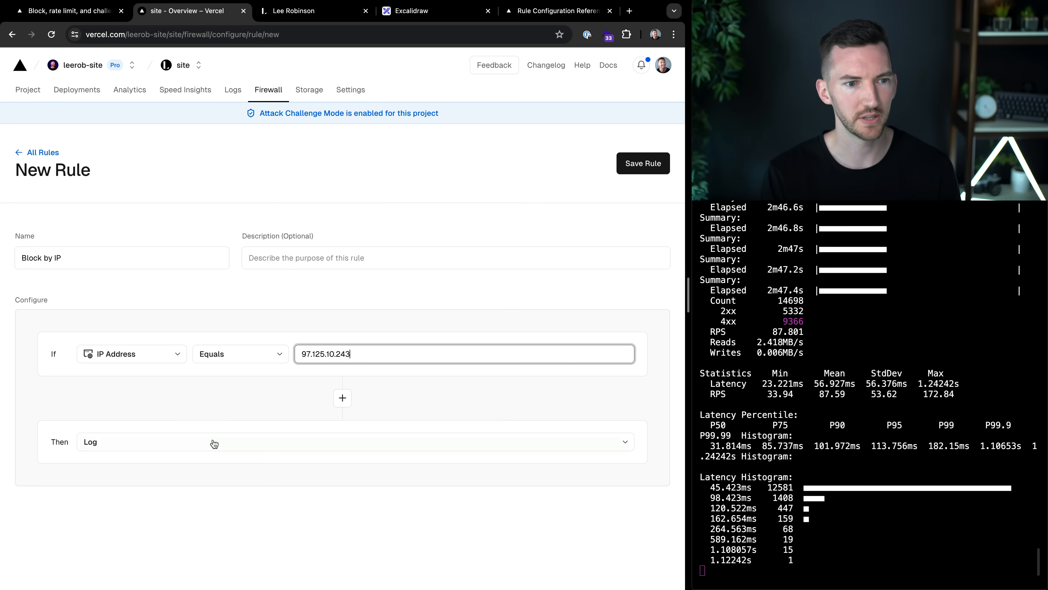
left_click(355, 441)
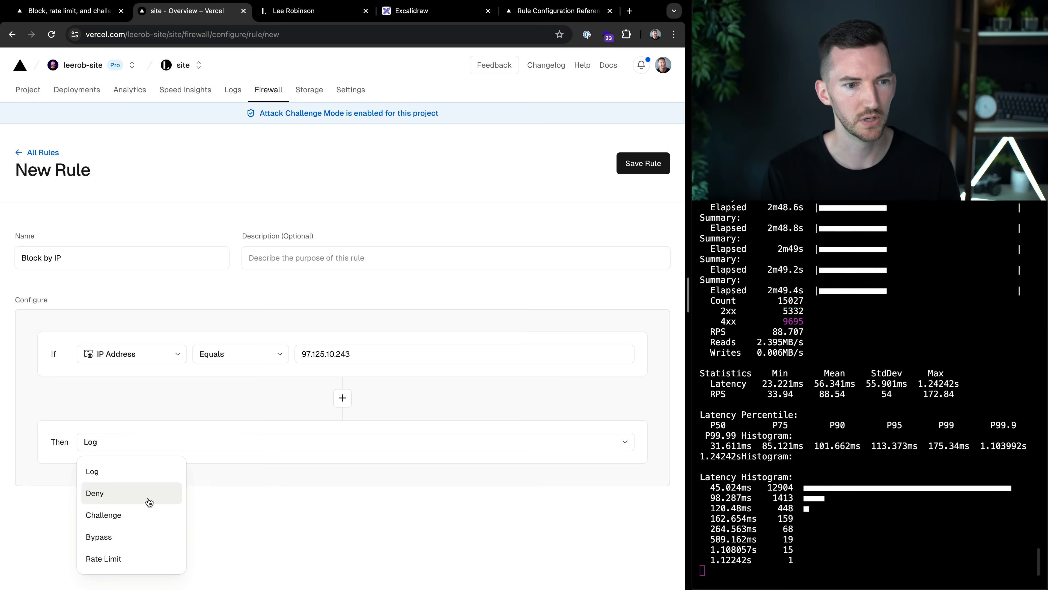
left_click(95, 493)
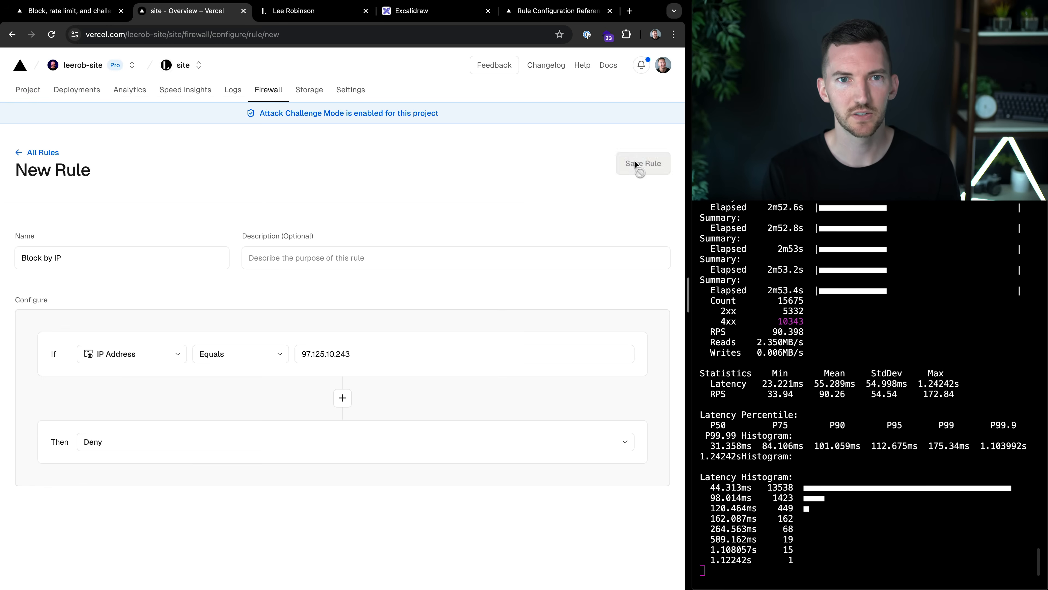
Save and publish the Block by IP rule.
left_click(642, 163)
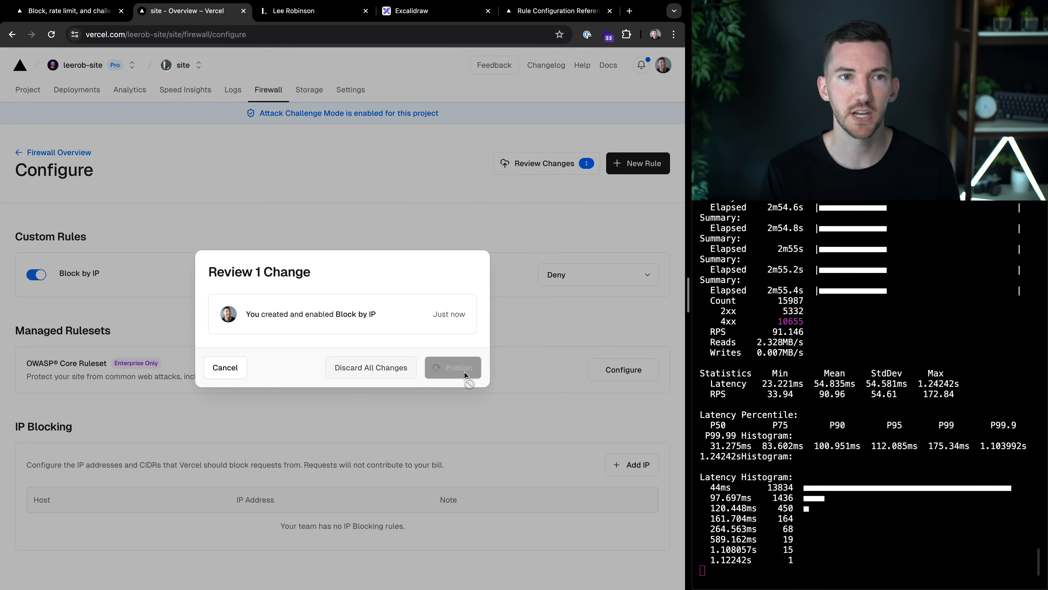
left_click(453, 367)
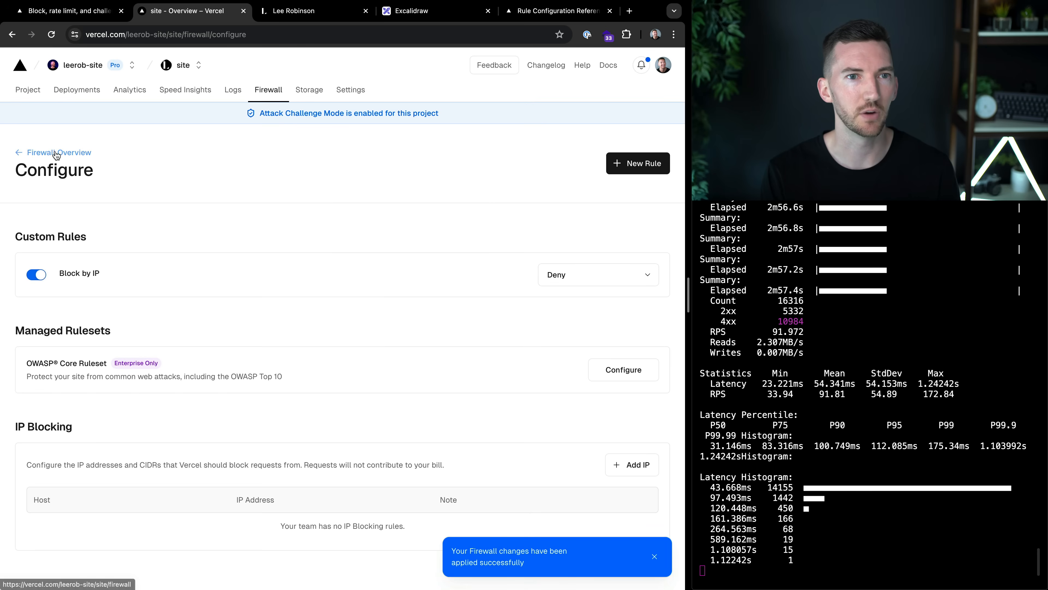
From the firewall overview, disable Attack Challenge Mode and confirm.
left_click(59, 152)
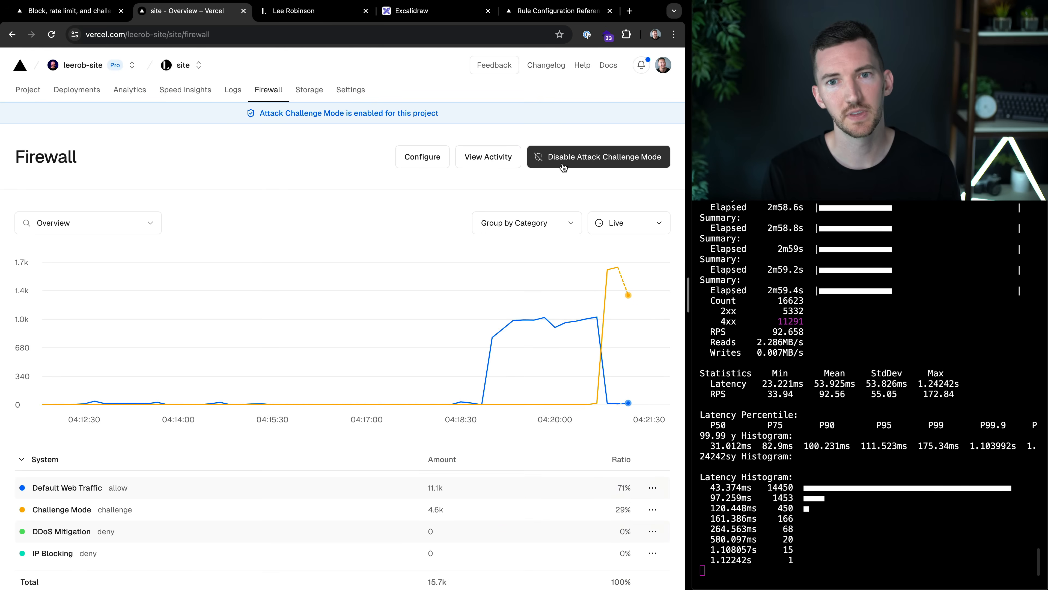
left_click(597, 157)
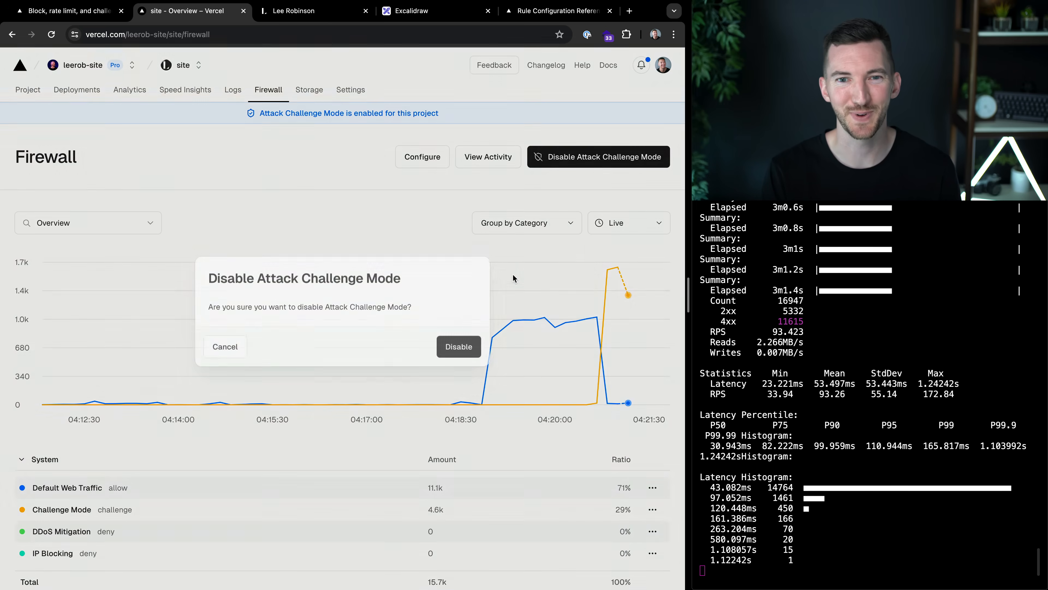
left_click(459, 346)
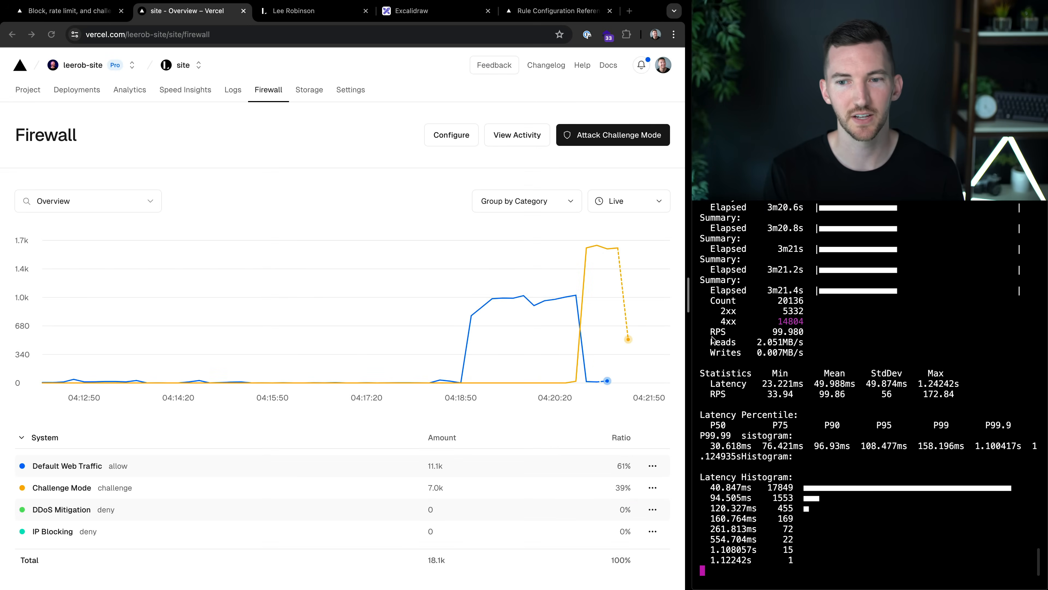
Load leerob.io to see the 403 Forbidden response, then return to the firewall dashboard.
left_click(294, 11)
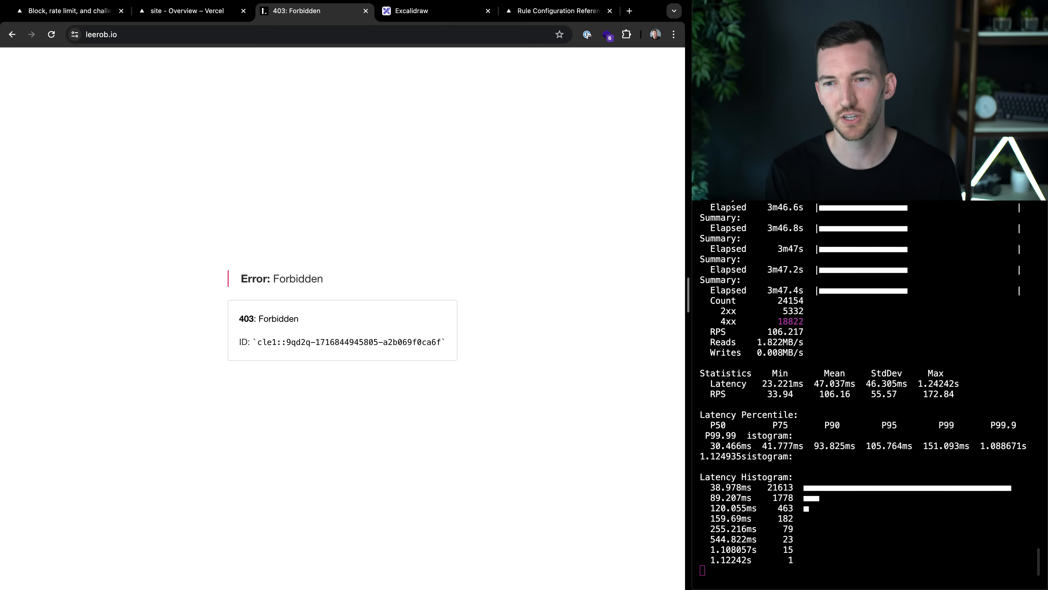
left_click(187, 11)
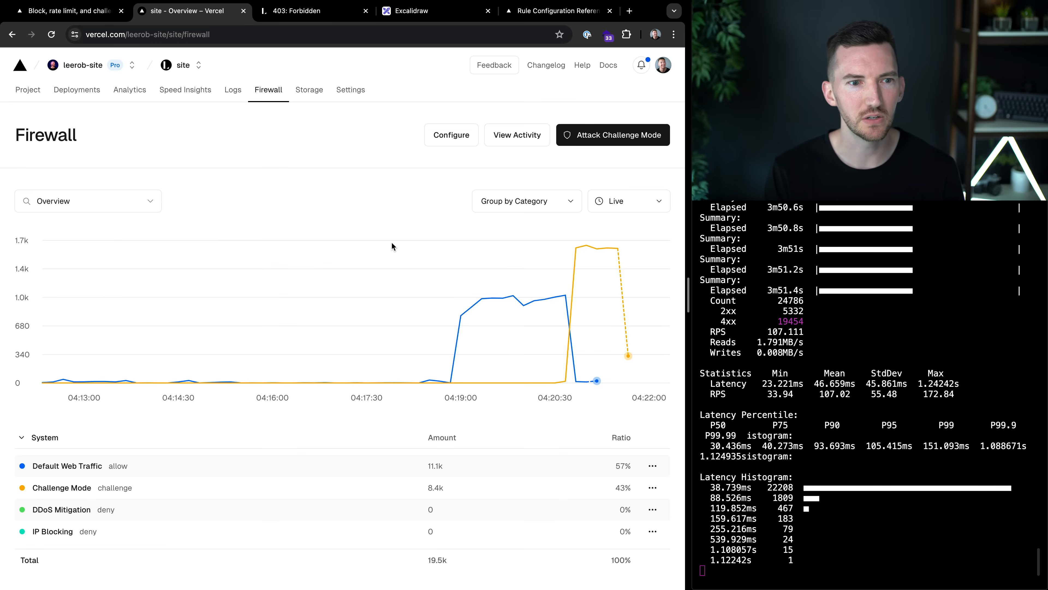
Rename the Block by IP rule to 'Block by User Agent' and save it.
left_click(67, 466)
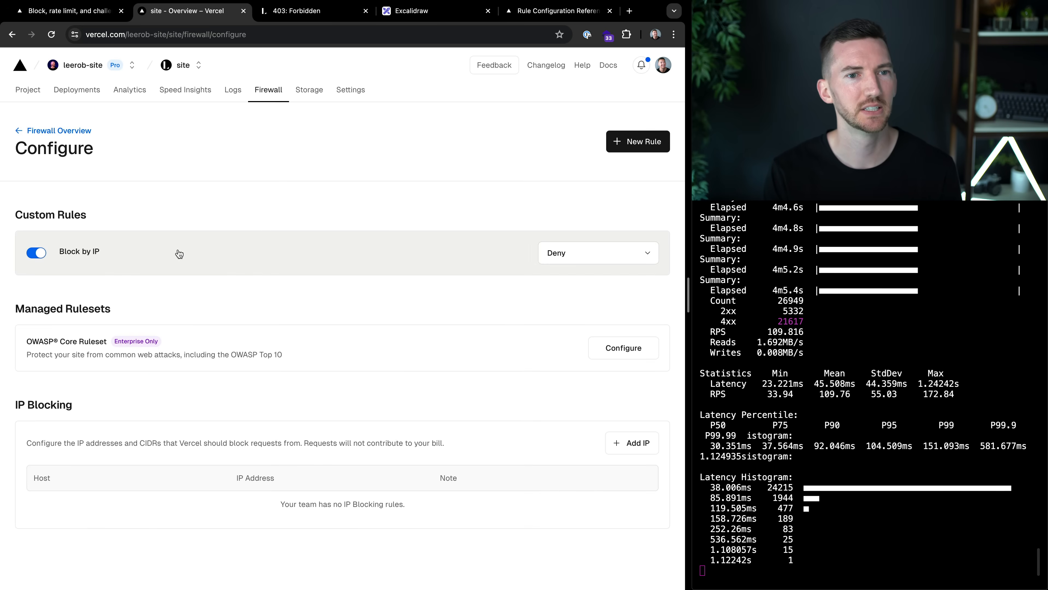
left_click(78, 252)
type("Block by User Agent")
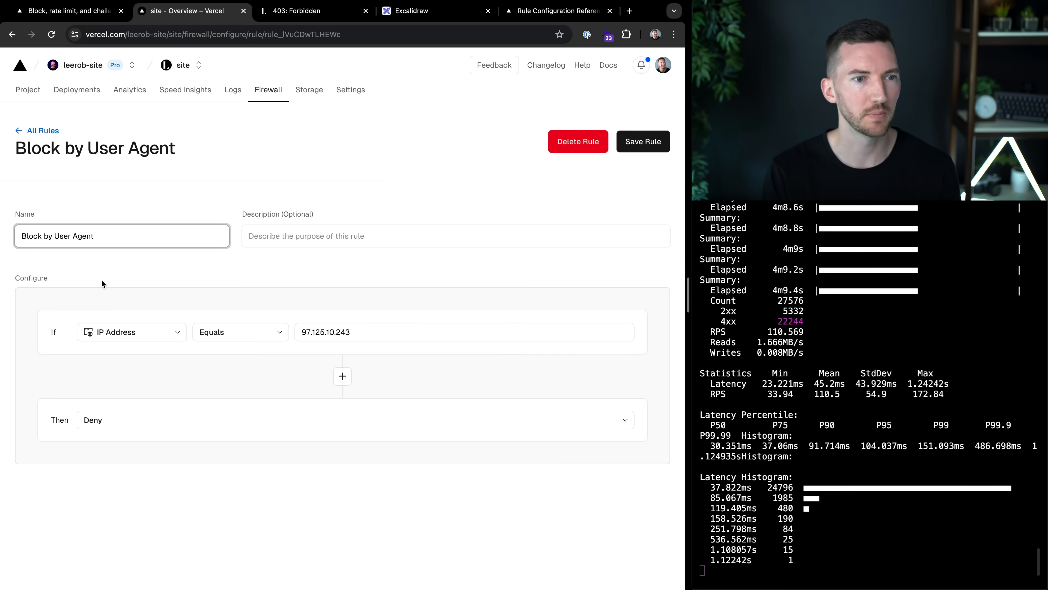
left_click(131, 331)
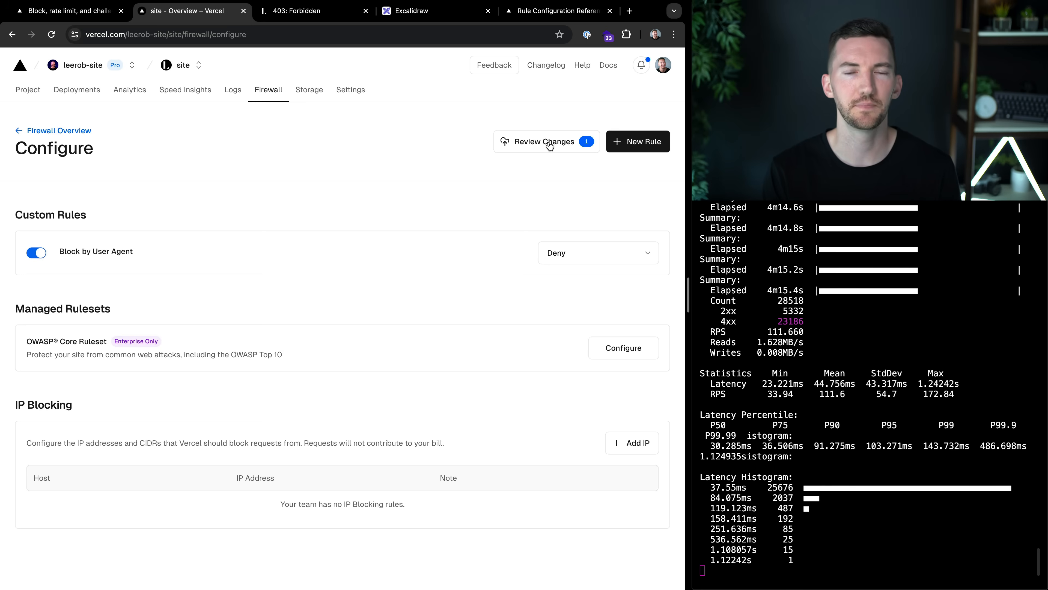
Review and publish the pending rule change, then bring up the leerob.io tab.
left_click(545, 140)
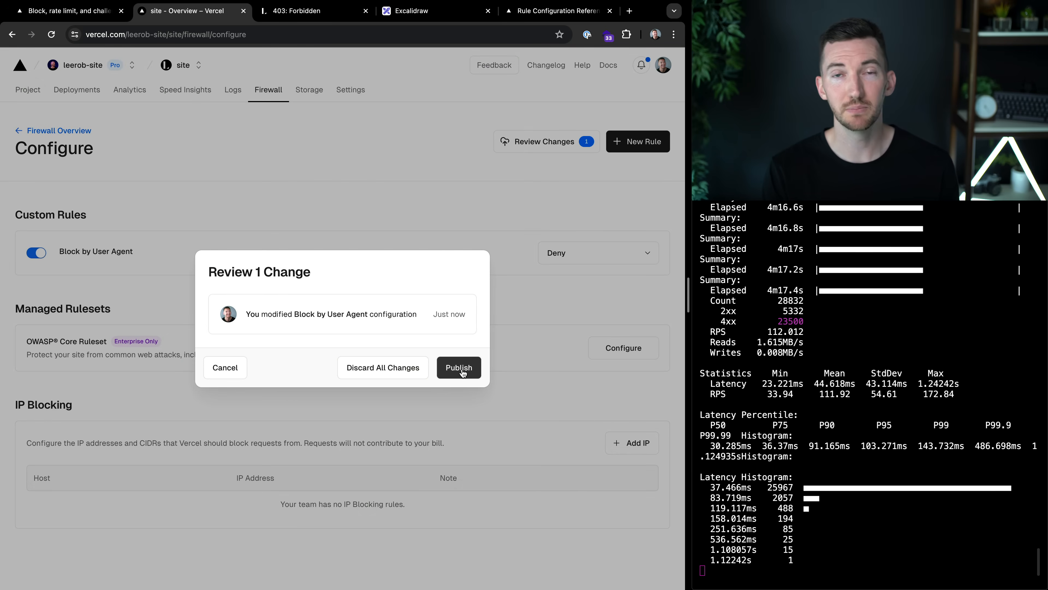
left_click(459, 367)
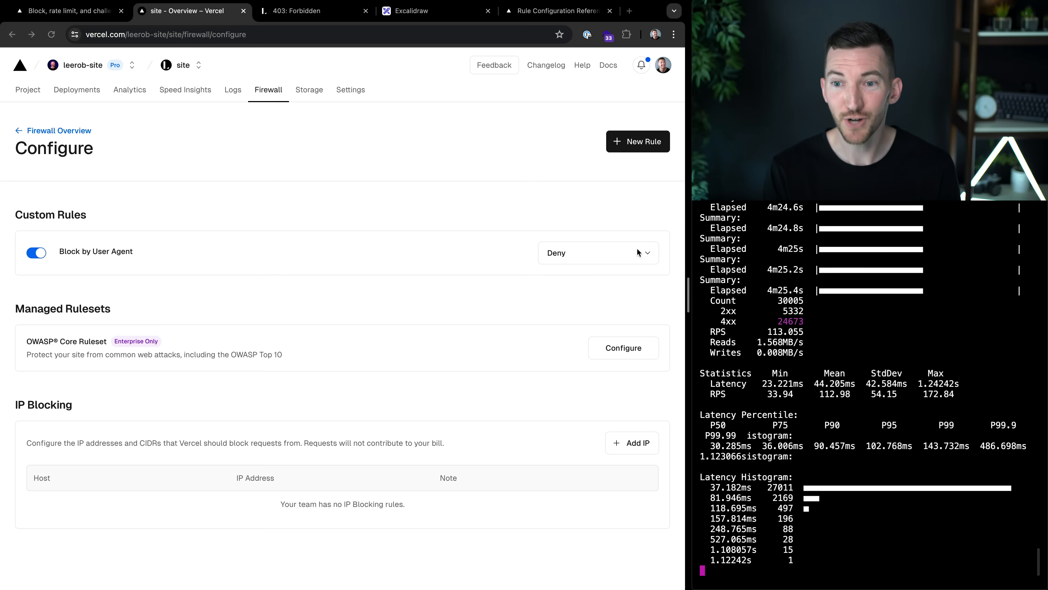
left_click(315, 11)
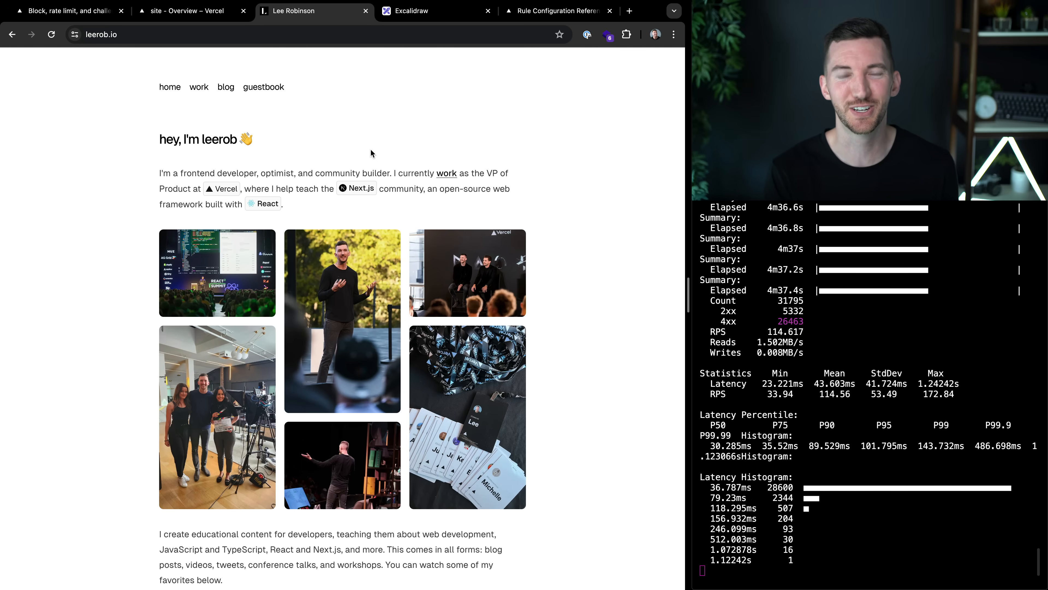
Reload leerob.io to confirm the homepage loads again.
left_click(192, 11)
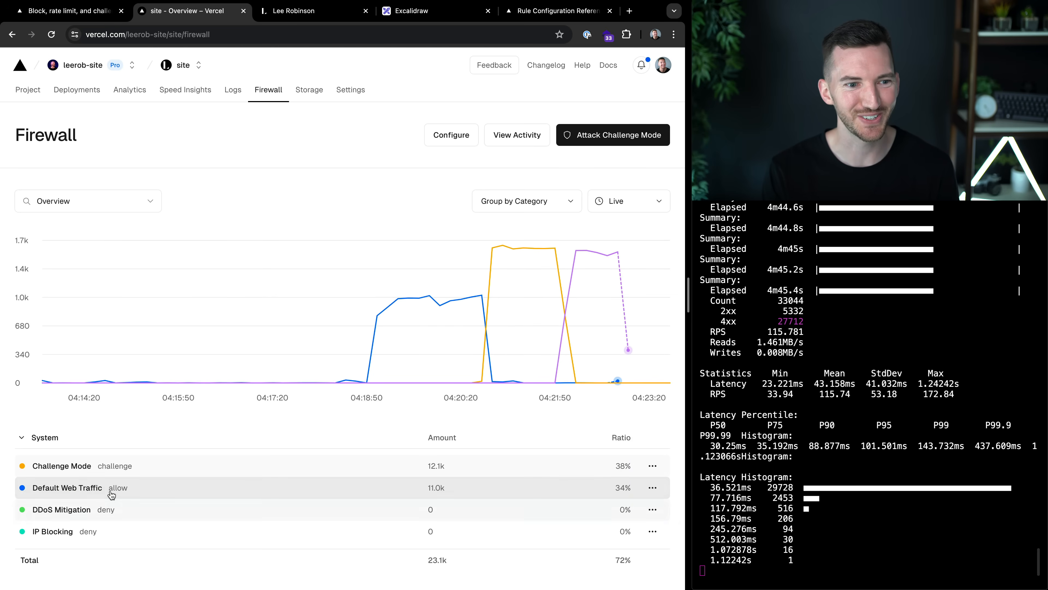
Review the live traffic grouped by user agent, then bring up the grouping choices.
left_click(67, 487)
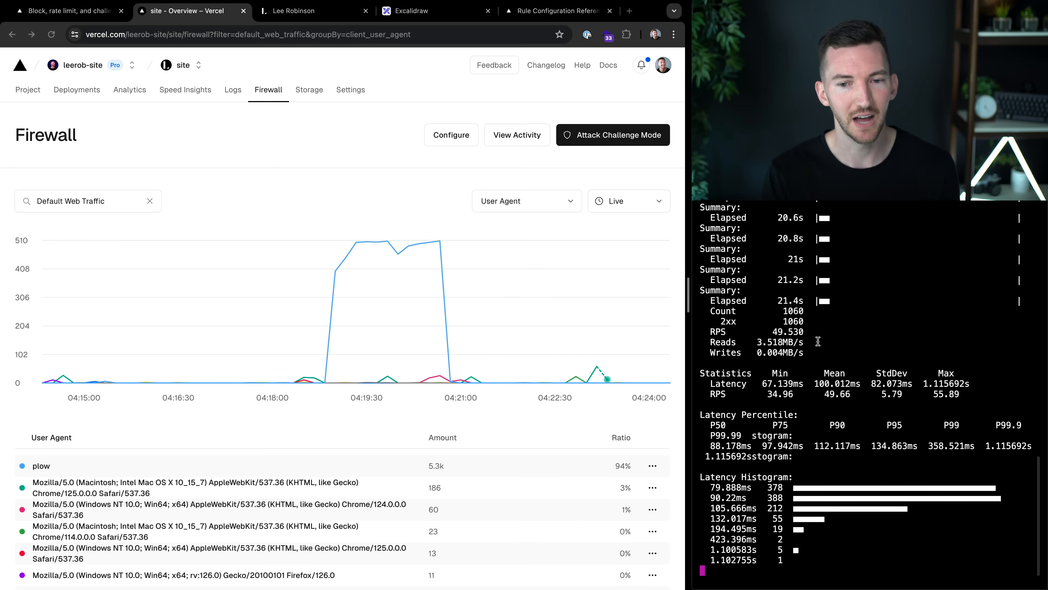
mouse_move(495, 276)
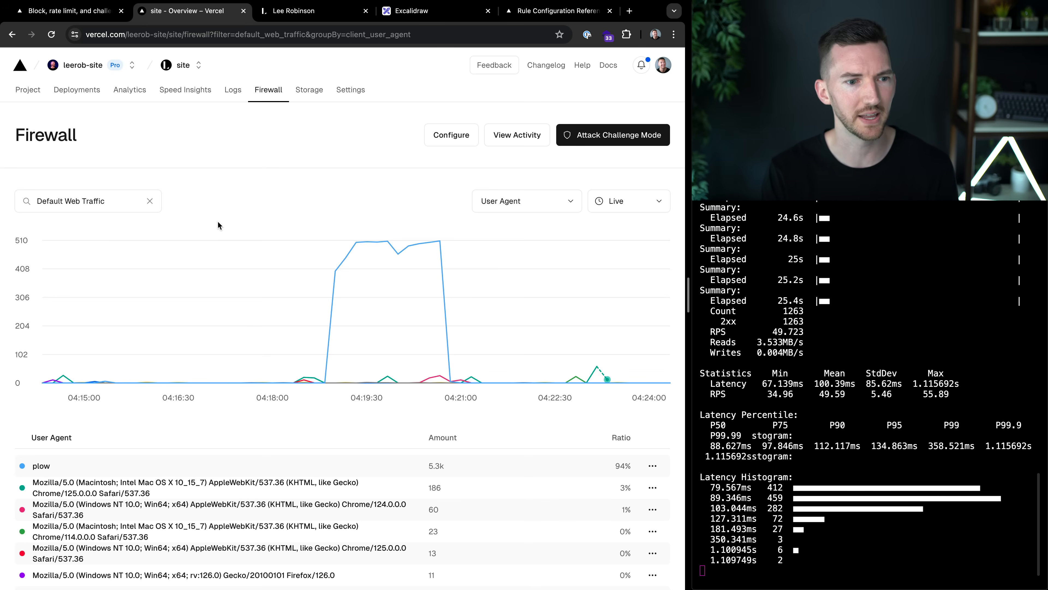
scroll("down", 3)
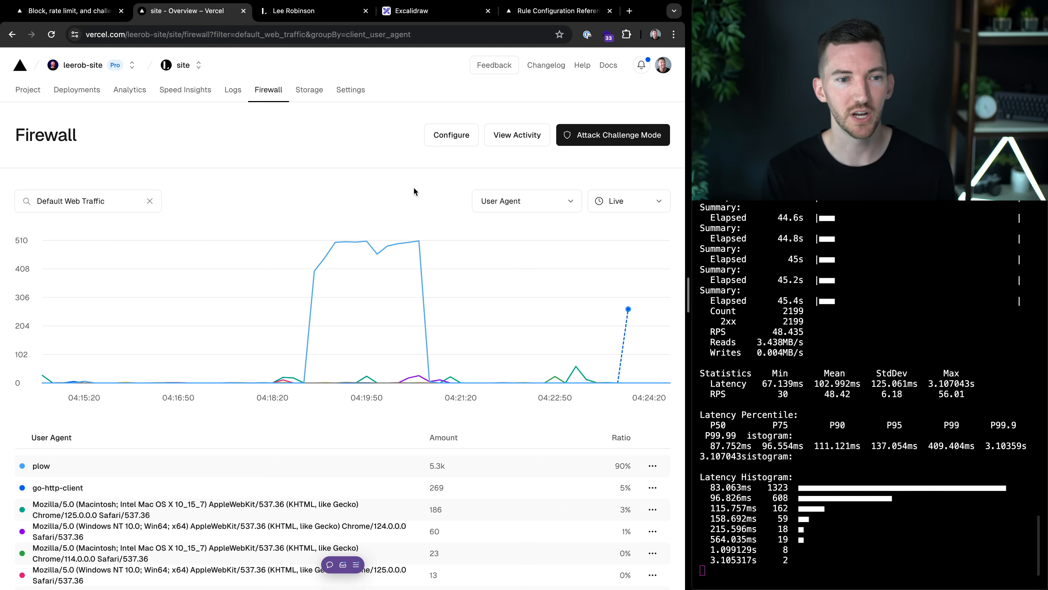
mouse_move(366, 242)
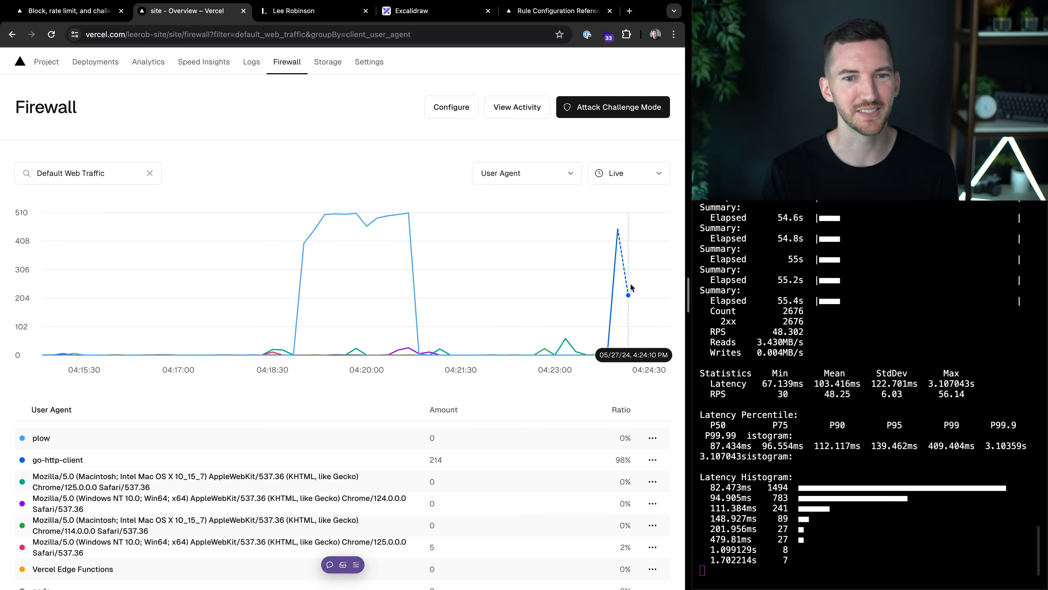
left_click(527, 172)
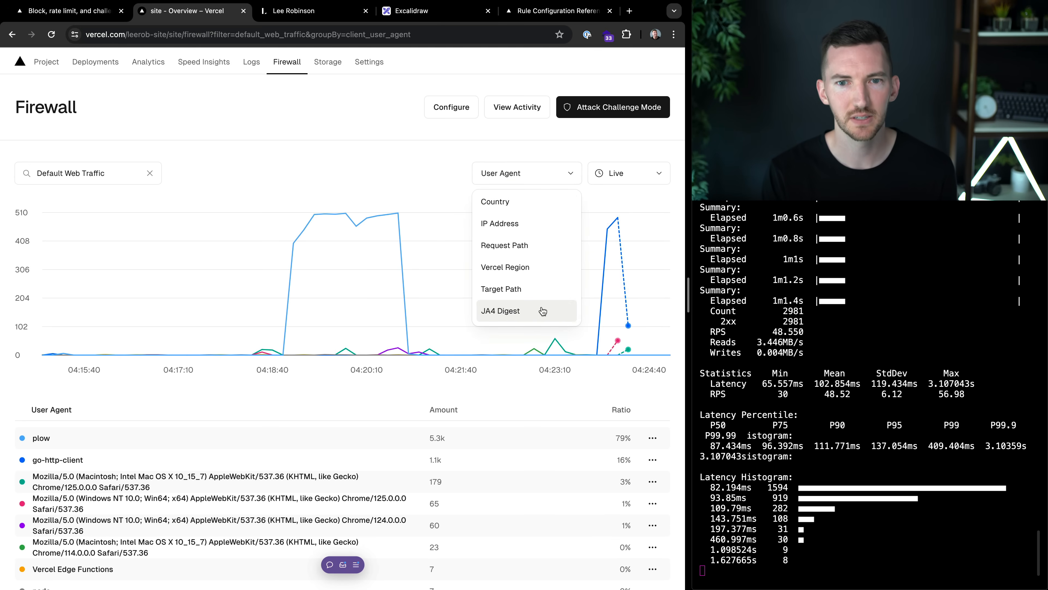
Group traffic by JA4 Digest and isolate the top fingerprint at 95% of requests.
left_click(501, 310)
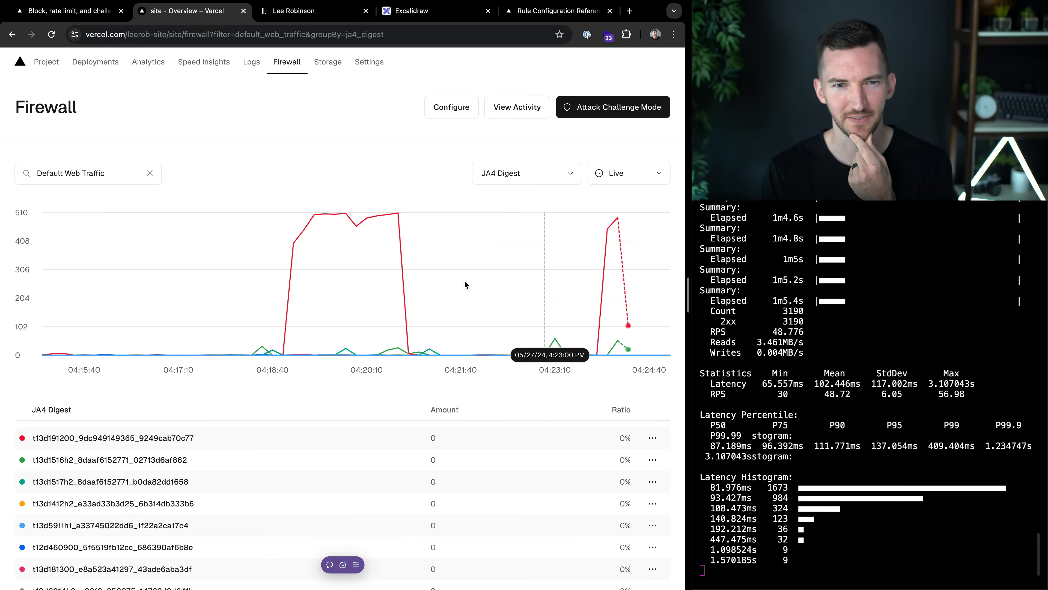
mouse_move(378, 237)
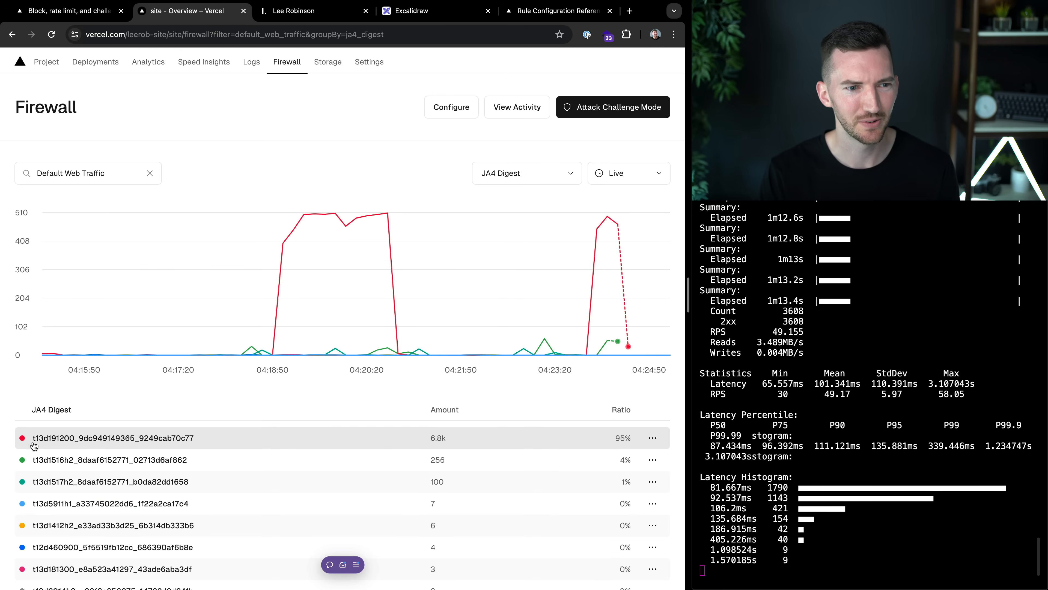
double_click(111, 438)
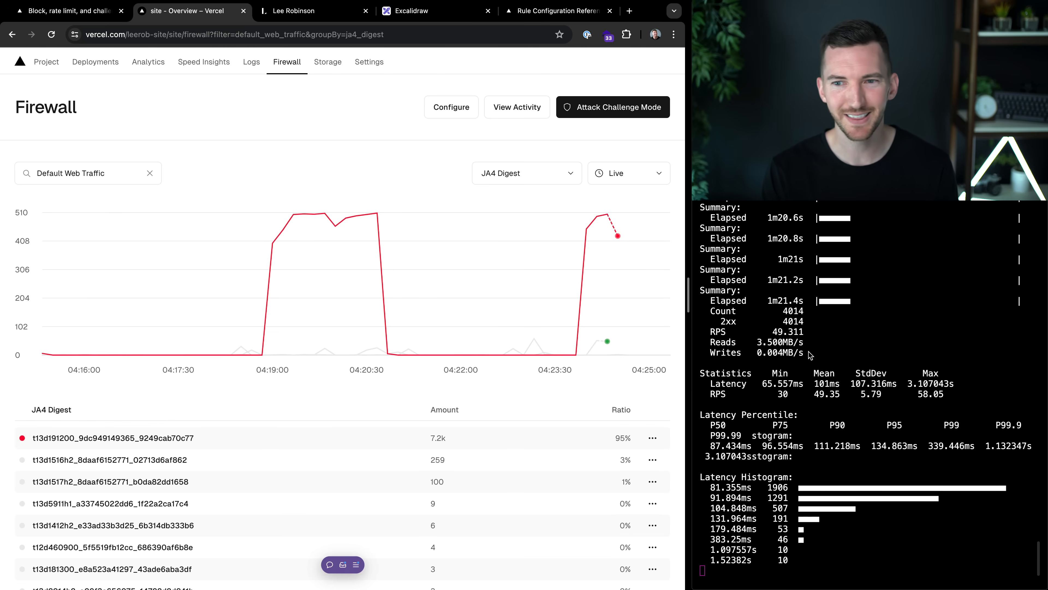
Rename the user-agent rule to Block by JA4, matching JA4 Digest equals t13d191200_9dc949149365_9249cab70c77.
left_click(451, 107)
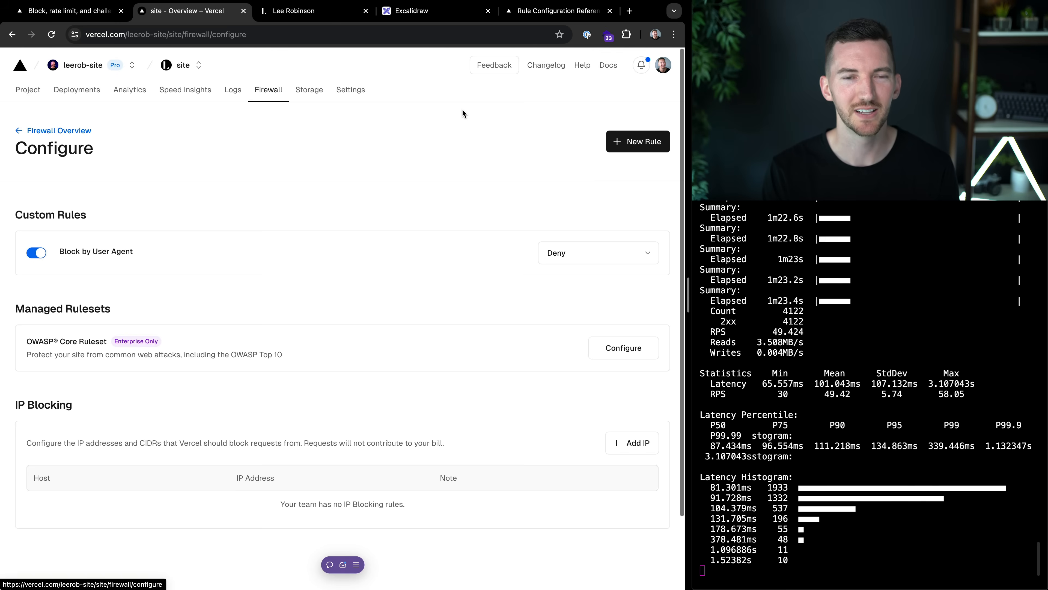
mouse_move(138, 250)
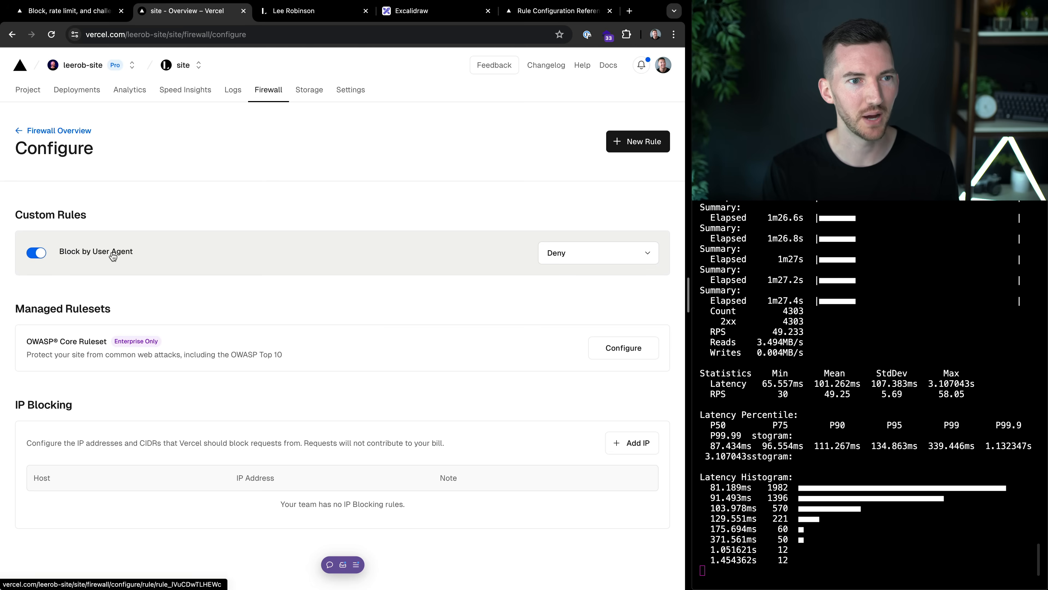
left_click(96, 251)
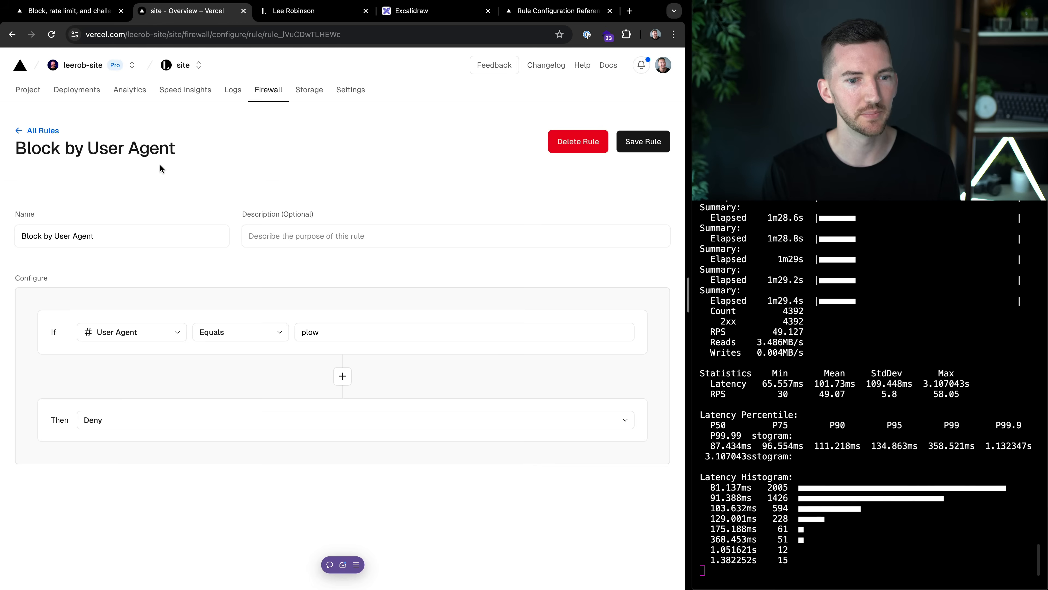
double_click(74, 236)
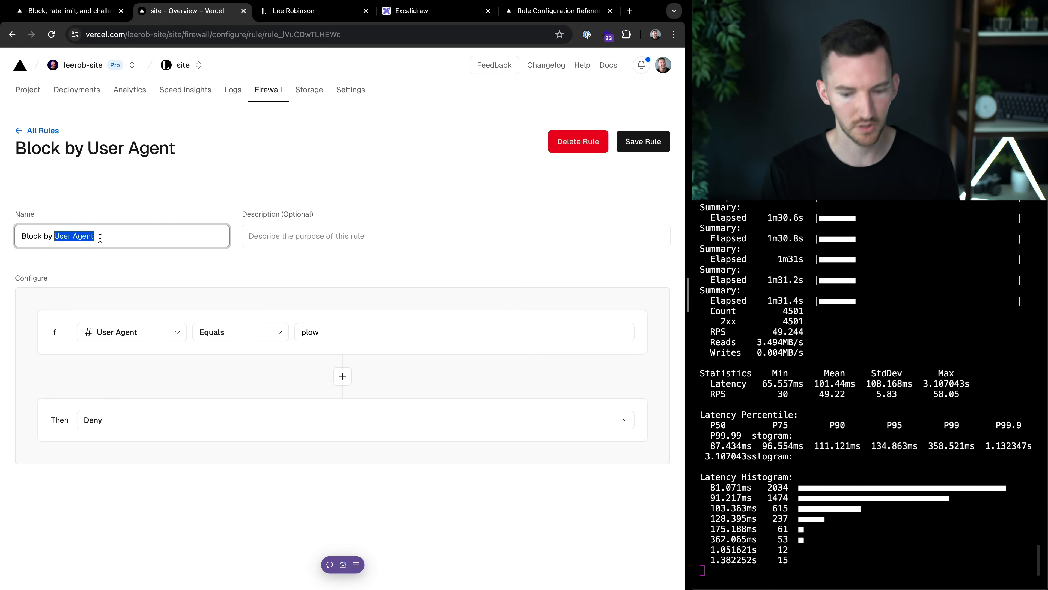
left_click(131, 331)
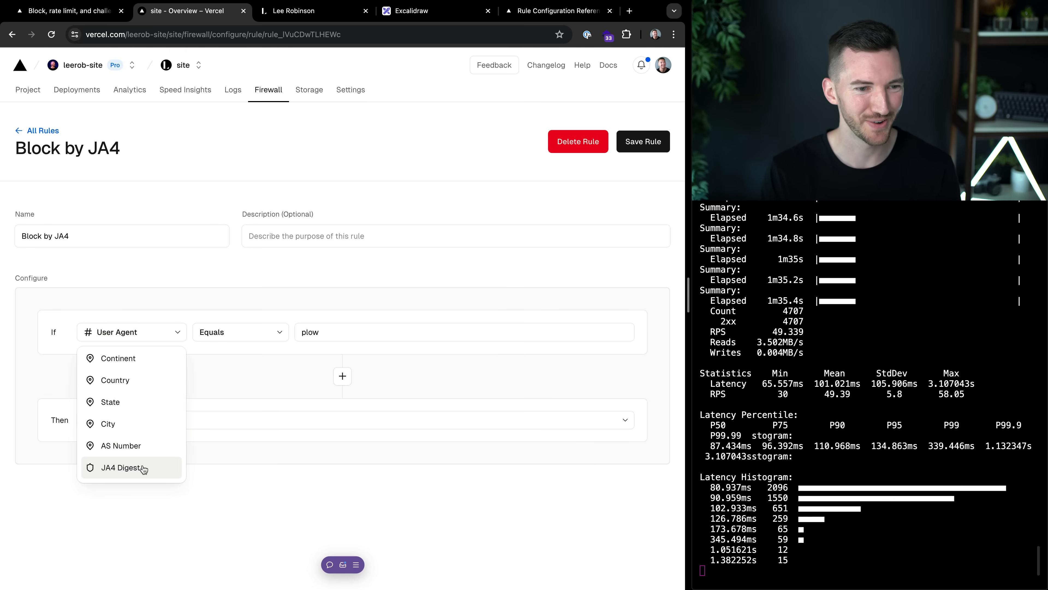
left_click(122, 468)
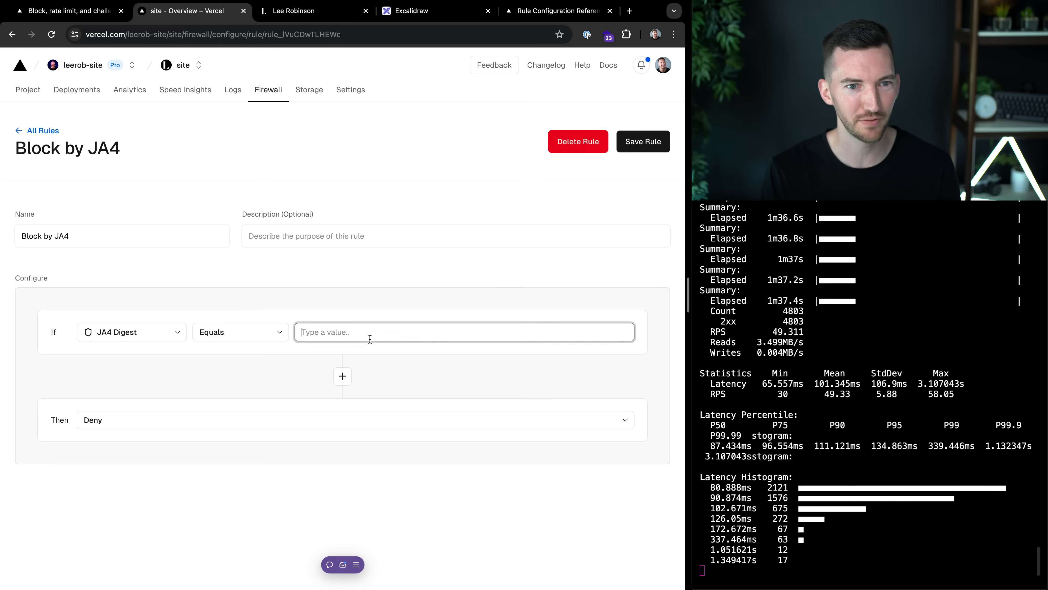
type("t13d191200_9dc949149365_9249cab70c77")
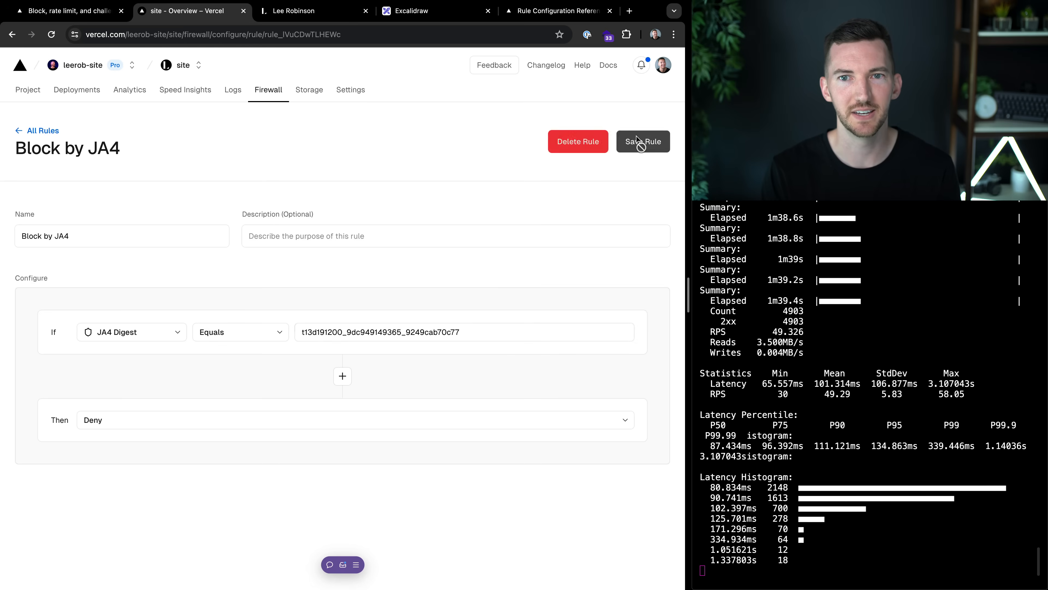
Save the Block by JA4 rule and publish the firewall change.
left_click(642, 141)
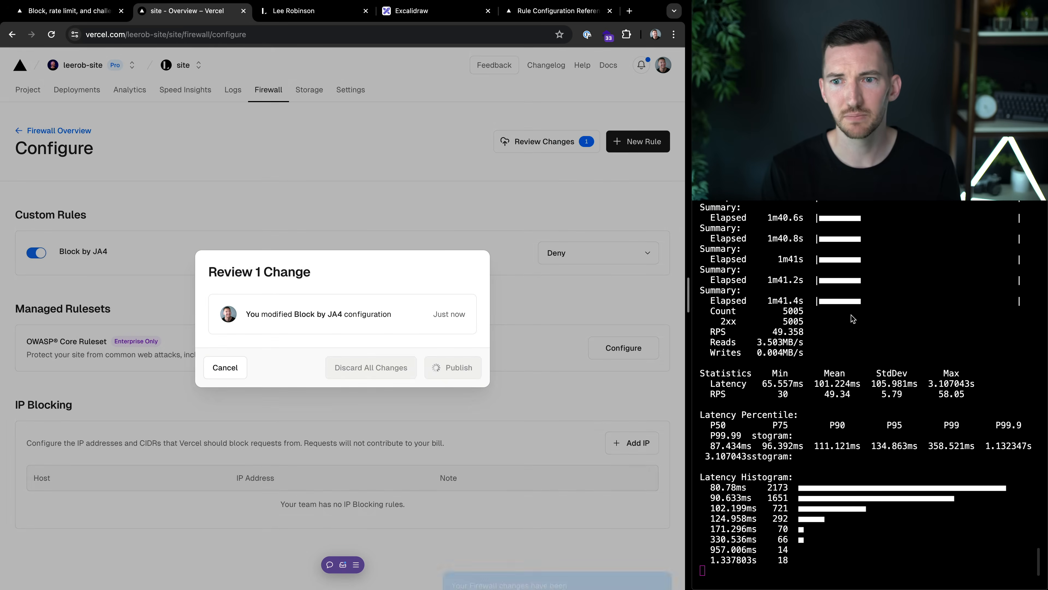
left_click(453, 367)
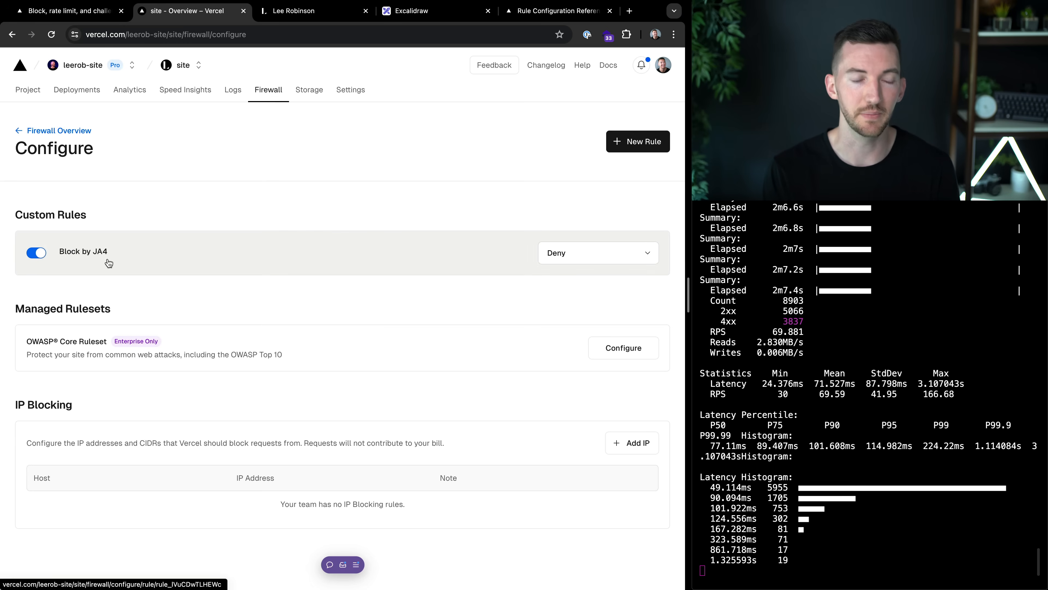
Change the Block by JA4 rule condition to Request Path equals /.
left_click(83, 252)
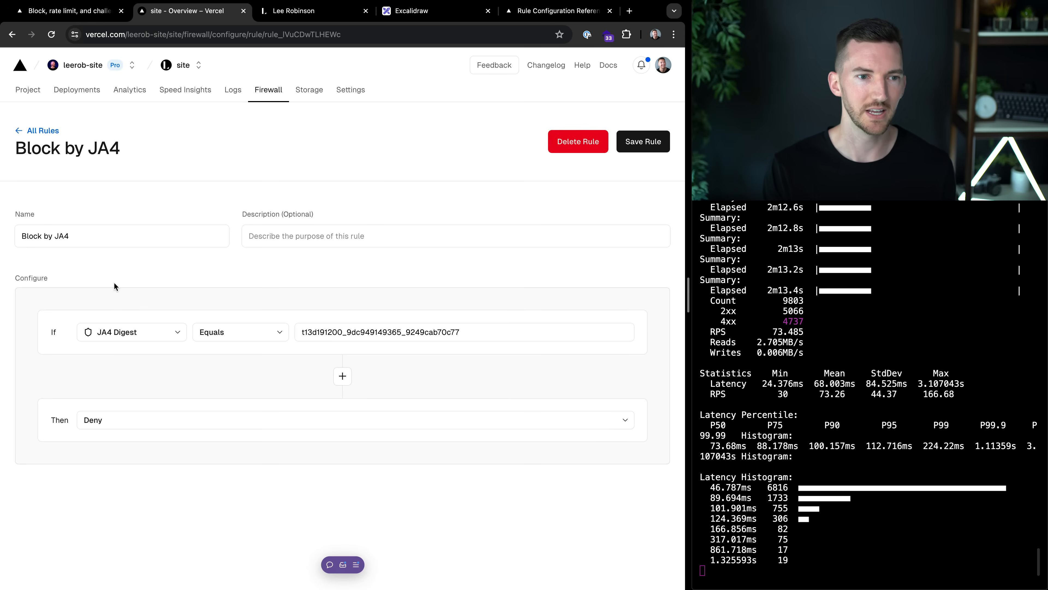
left_click(130, 331)
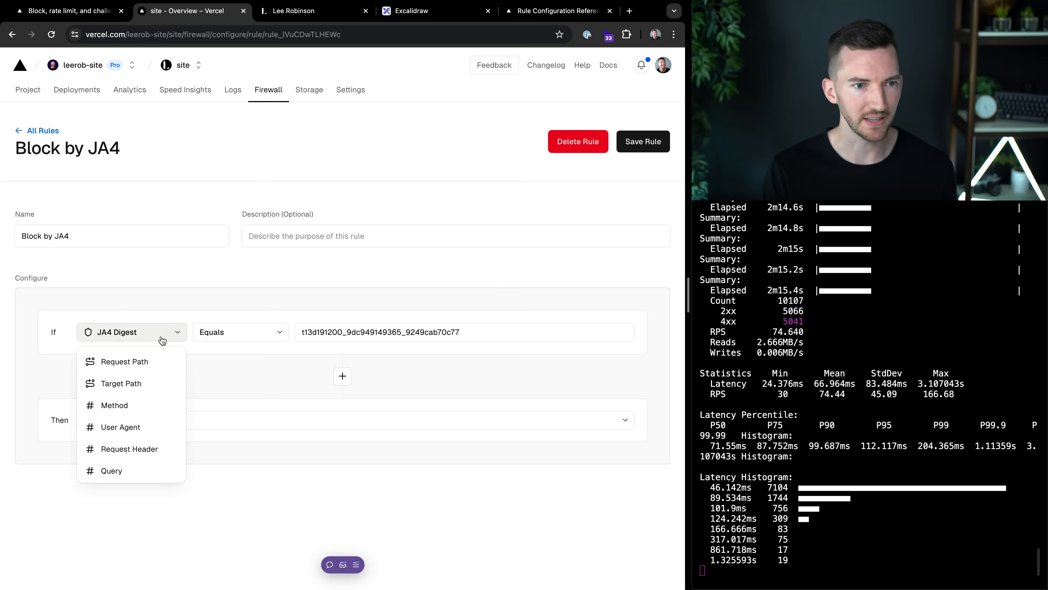
left_click(124, 361)
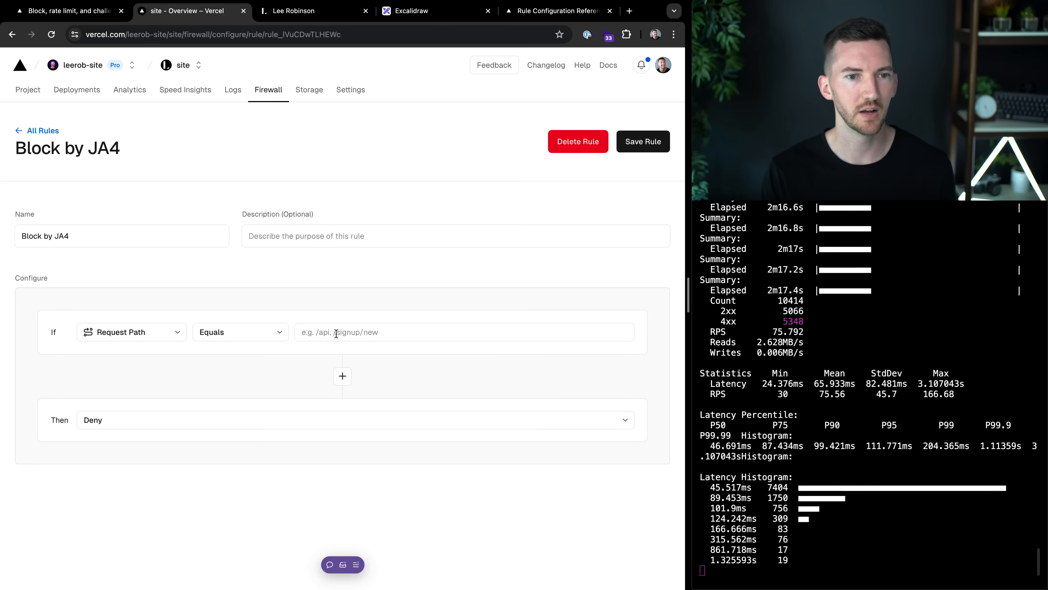
type("/")
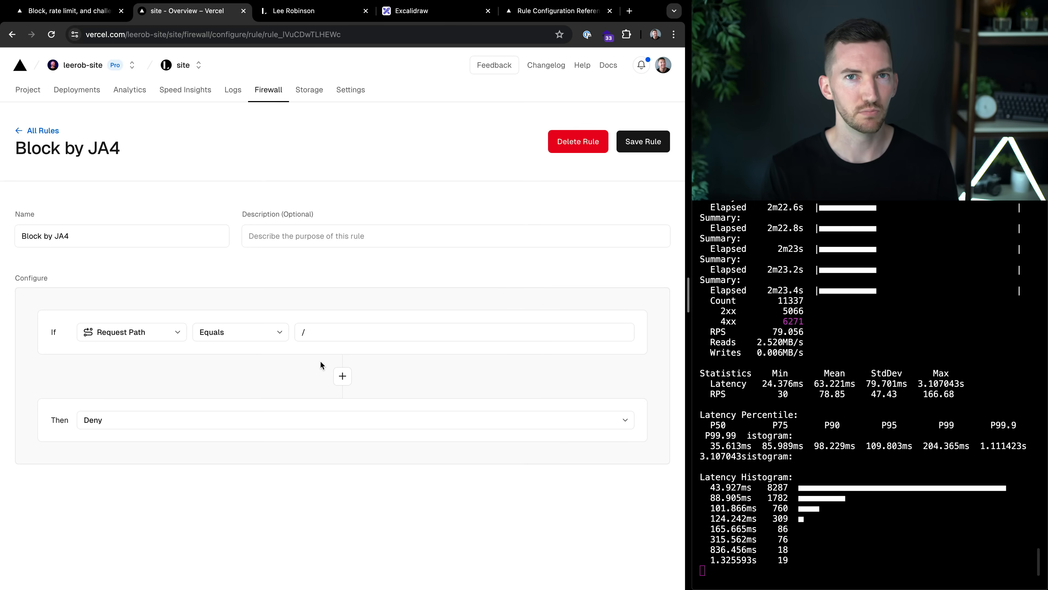
Set the action to Rate Limit, 10 requests per 5 seconds keyed by IP and JA4 Digest, and save.
left_click(354, 420)
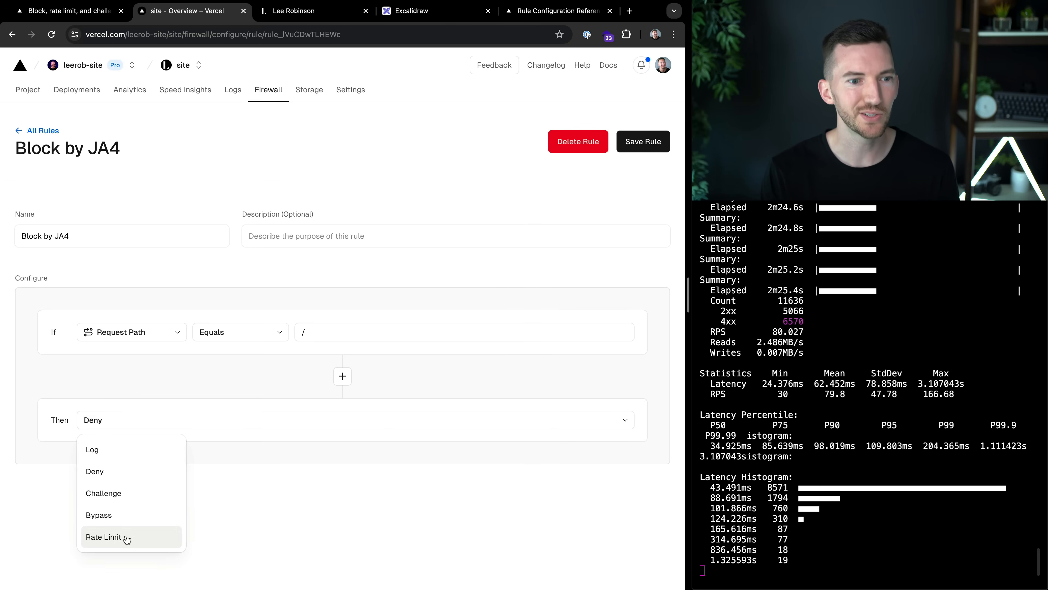
left_click(103, 537)
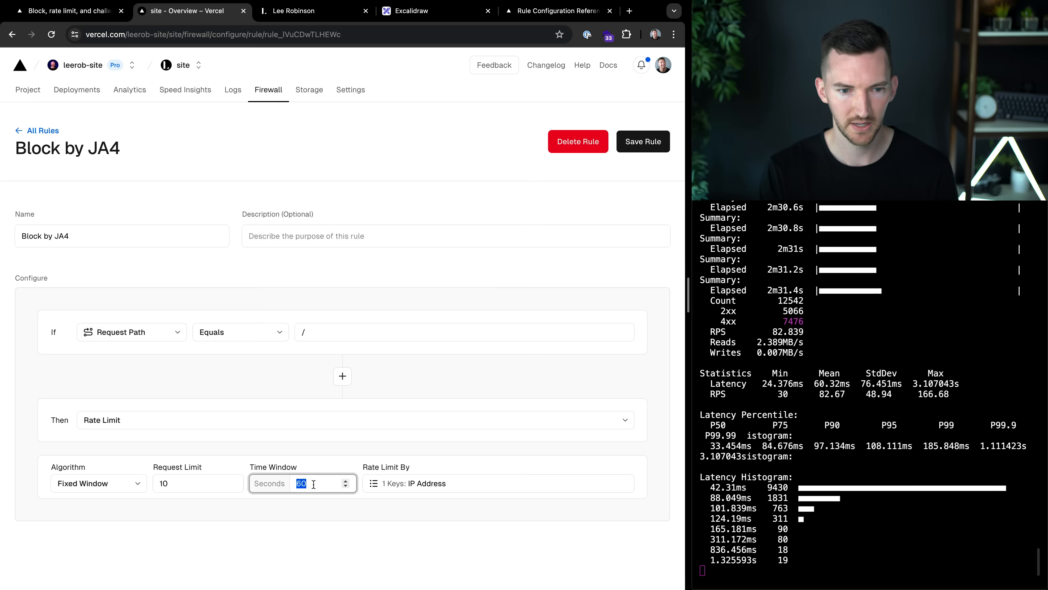
left_click(497, 483)
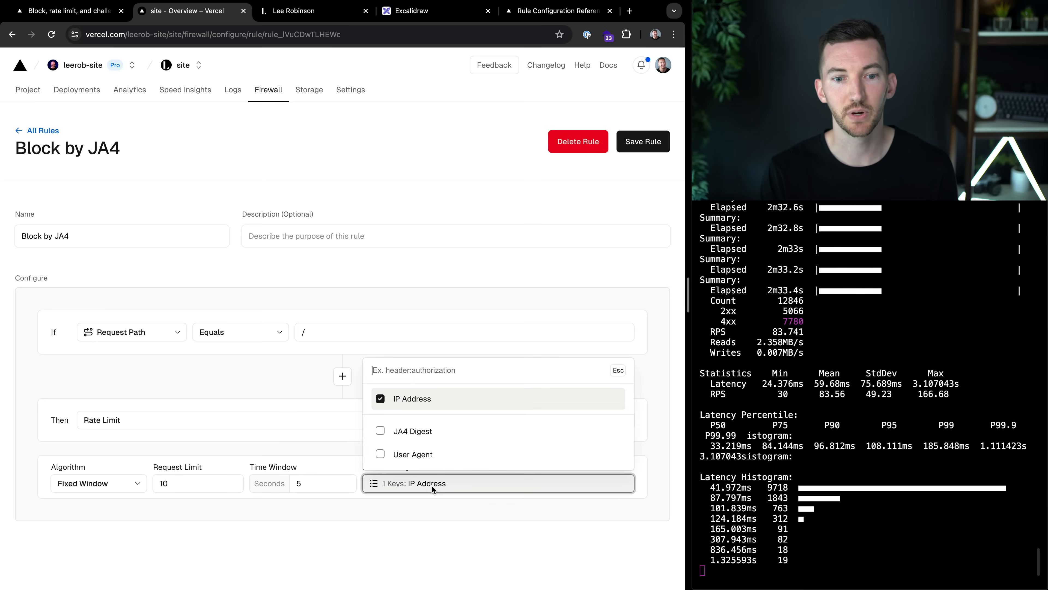
left_click(380, 431)
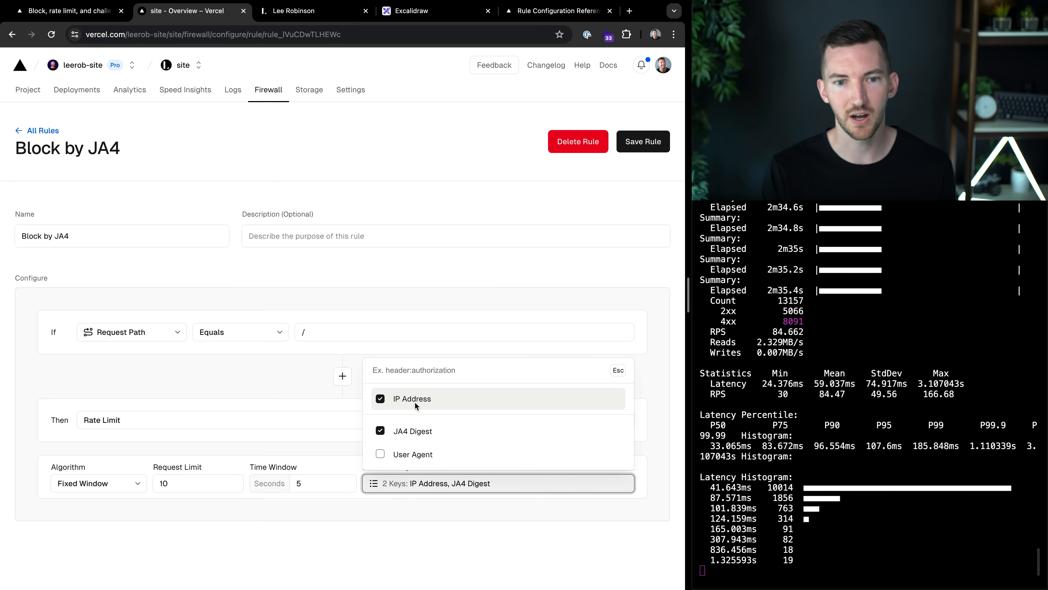
mouse_move(424, 431)
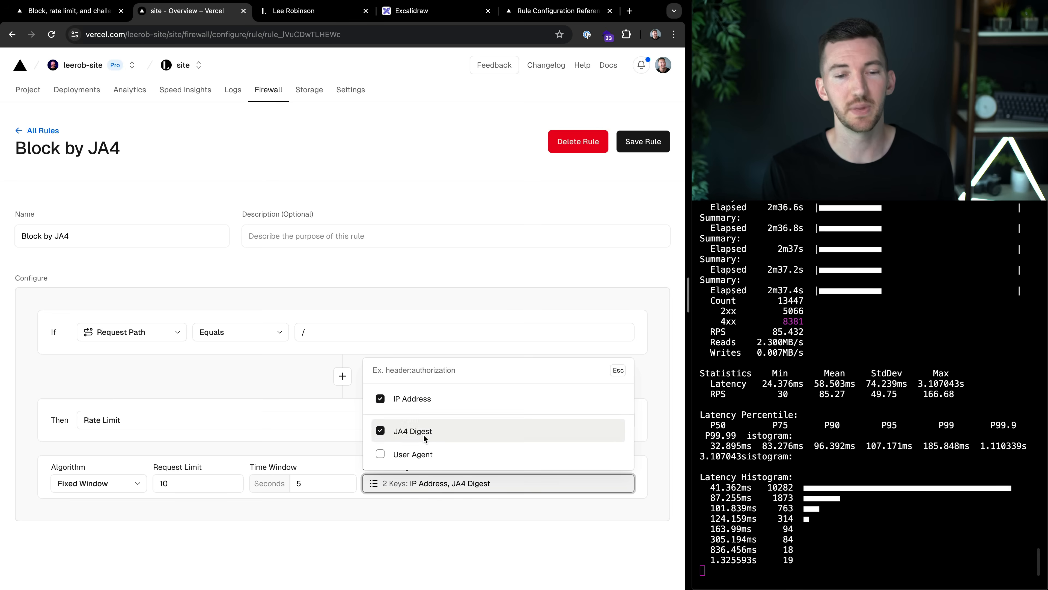
left_click(433, 524)
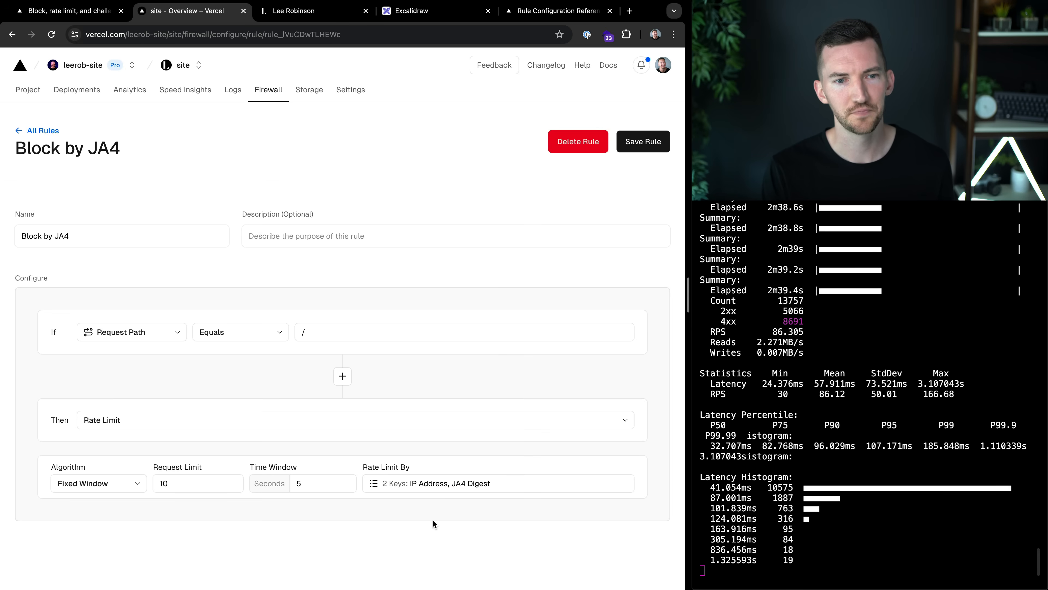
mouse_move(622, 145)
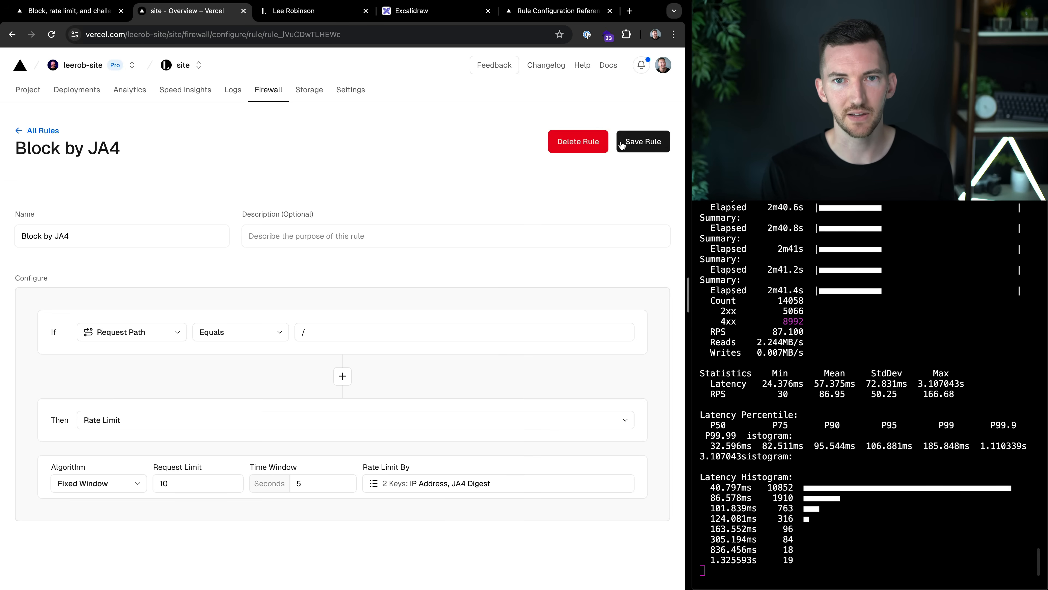
left_click(641, 141)
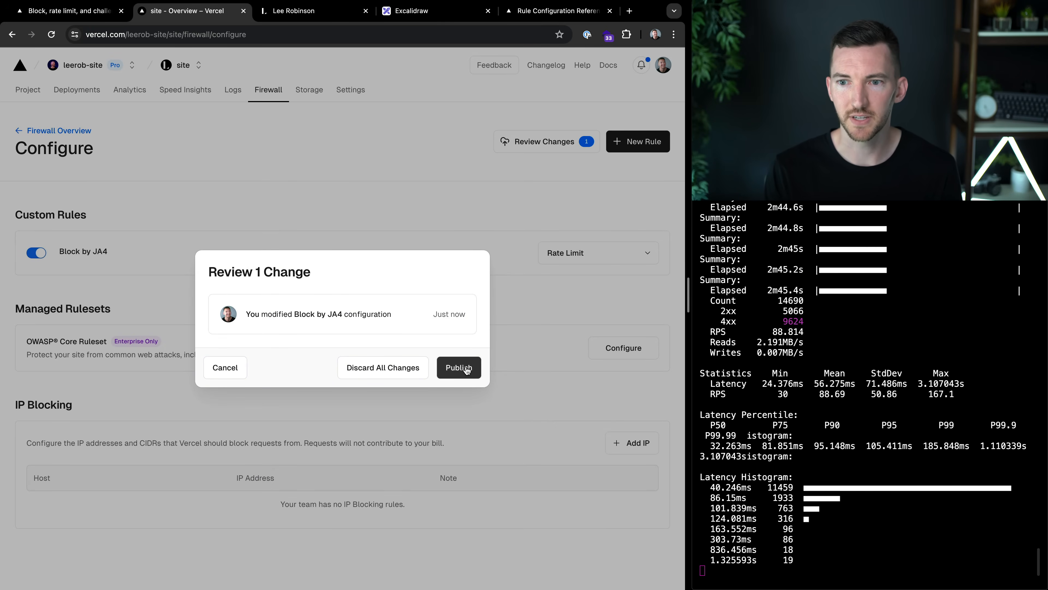
Publish the modified Block by JA4 rate-limit rule from the Review 1 Change dialog.
left_click(459, 367)
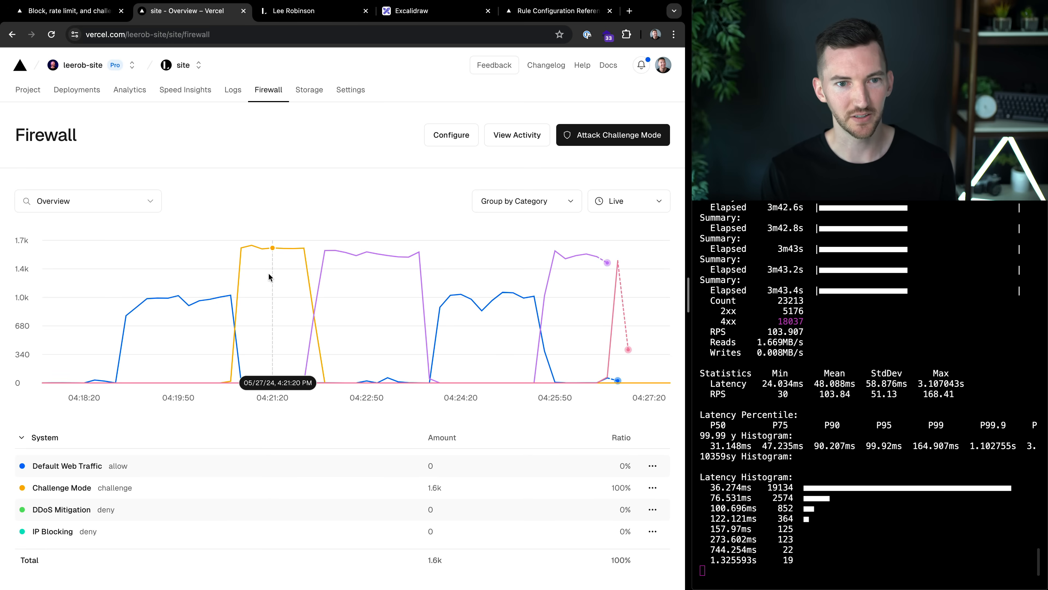
scroll("down", 3)
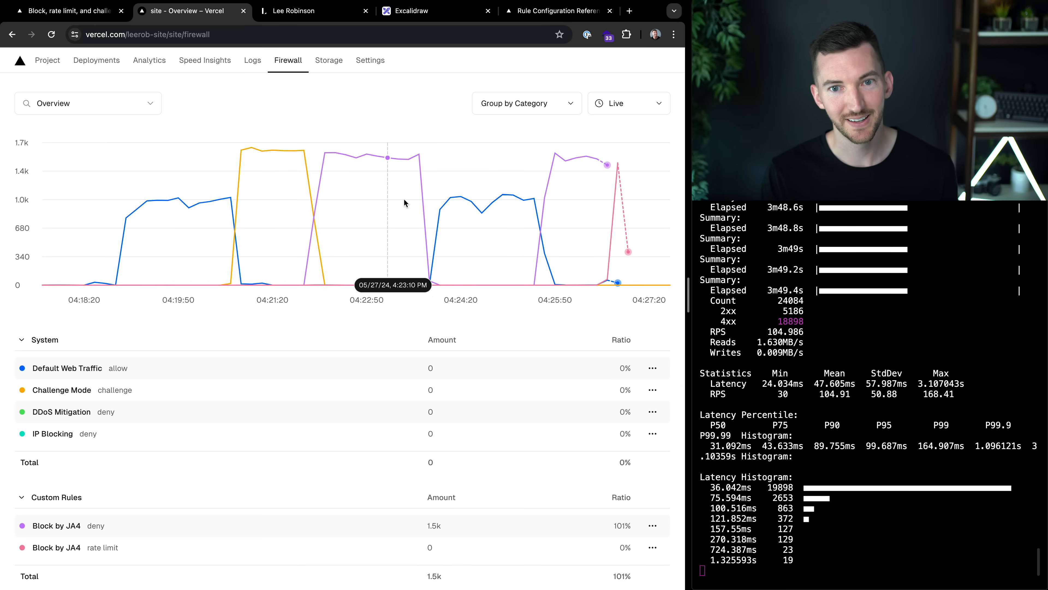
mouse_move(485, 214)
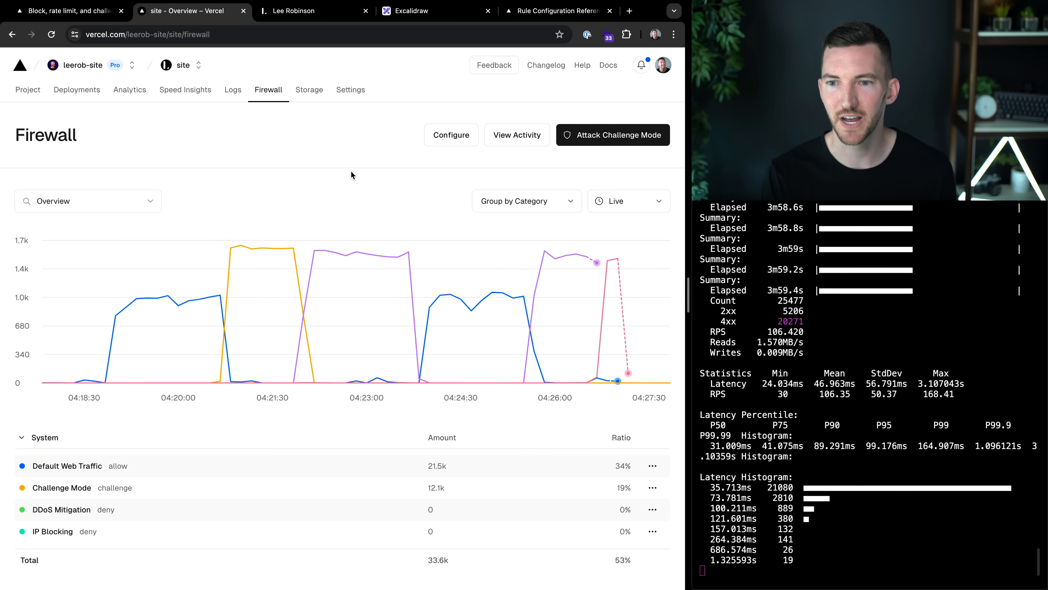
Switch to the Excalidraw tab with the request-journey OSI layer diagram.
left_click(309, 11)
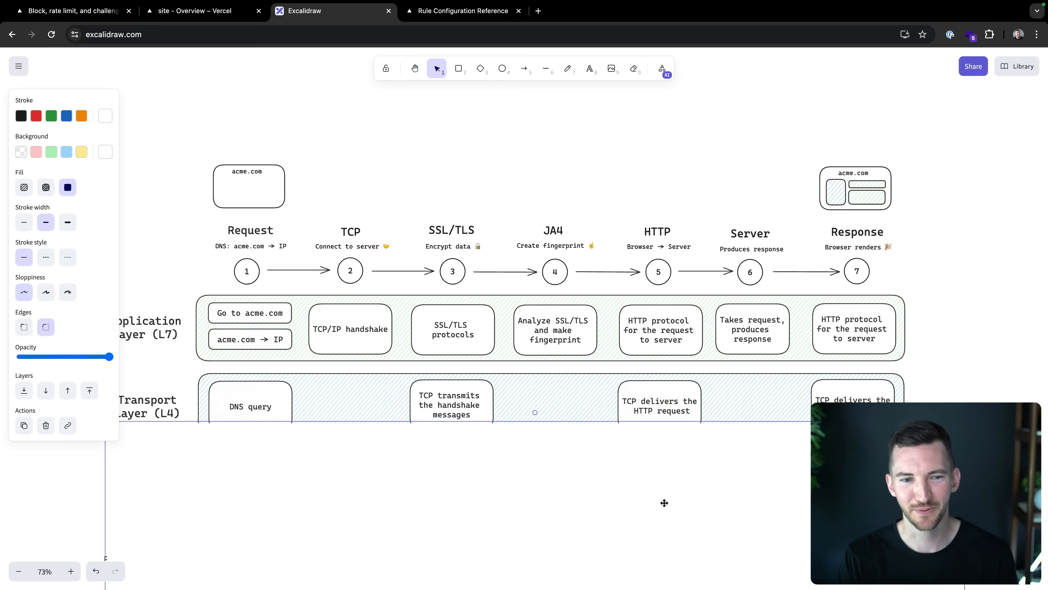
Deselect the diagram so the Transport, Network and Data/Physical rows can be shown.
left_click(534, 412)
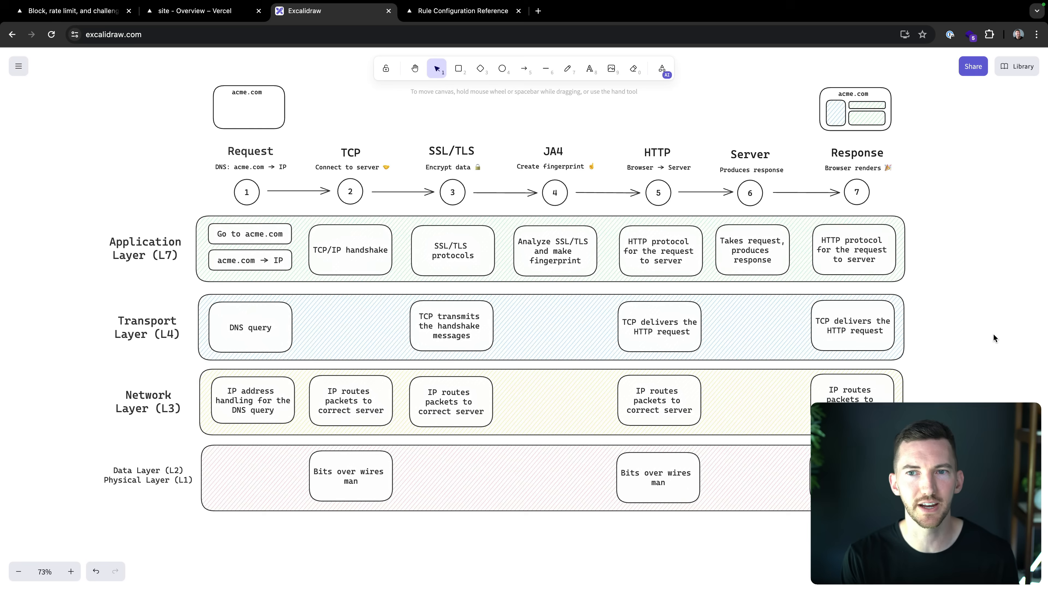
scroll("down", 3)
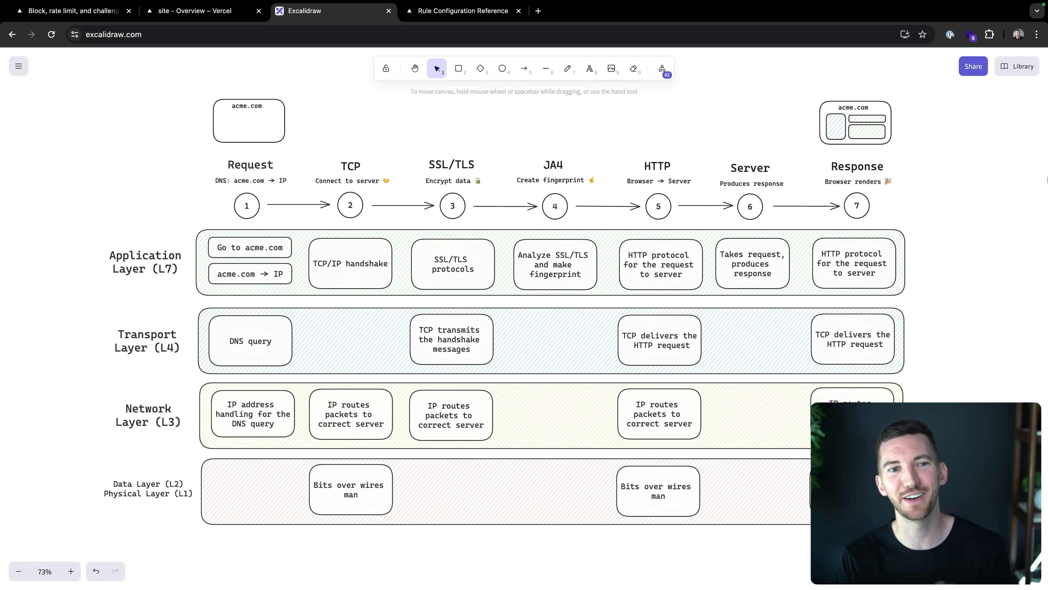
mouse_move(194, 158)
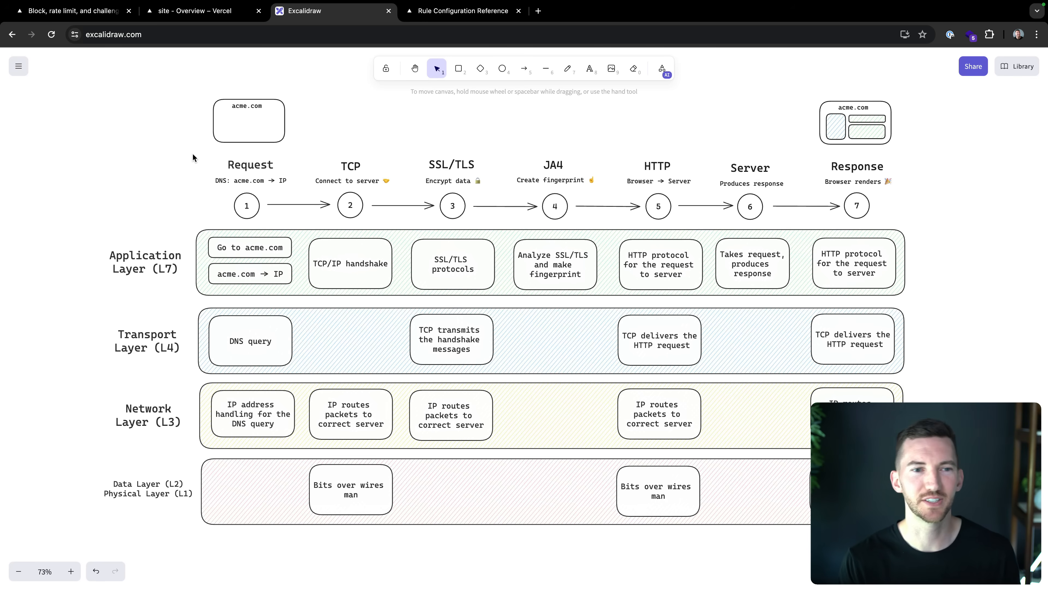
mouse_move(312, 139)
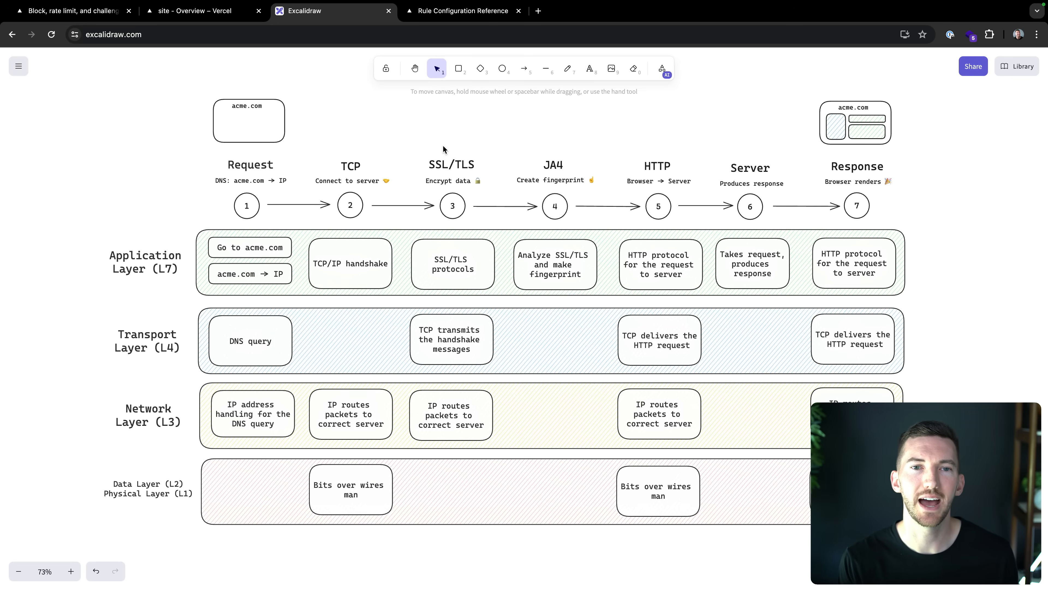
mouse_move(483, 164)
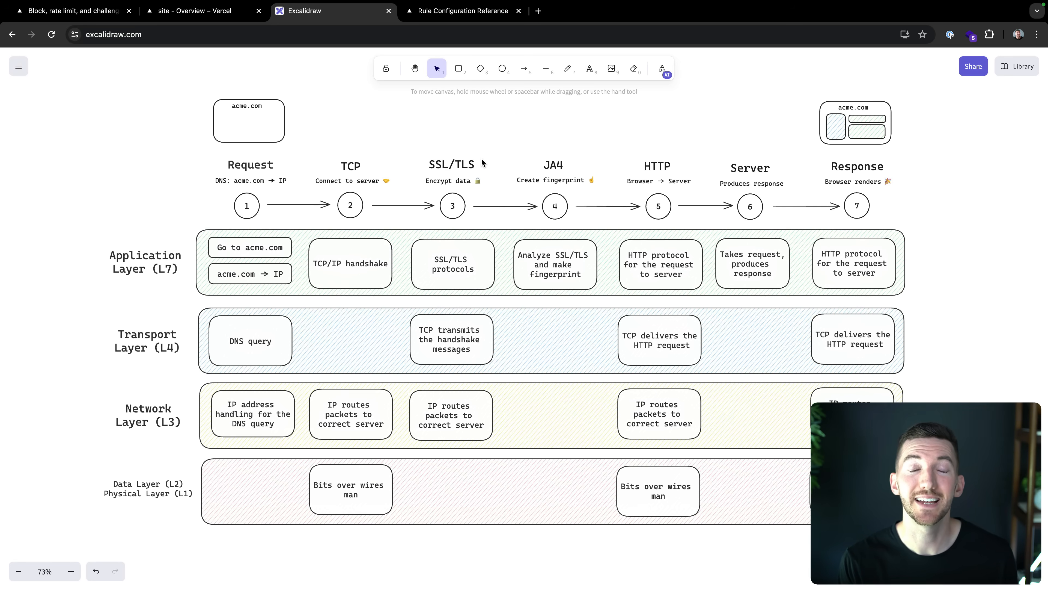
mouse_move(523, 143)
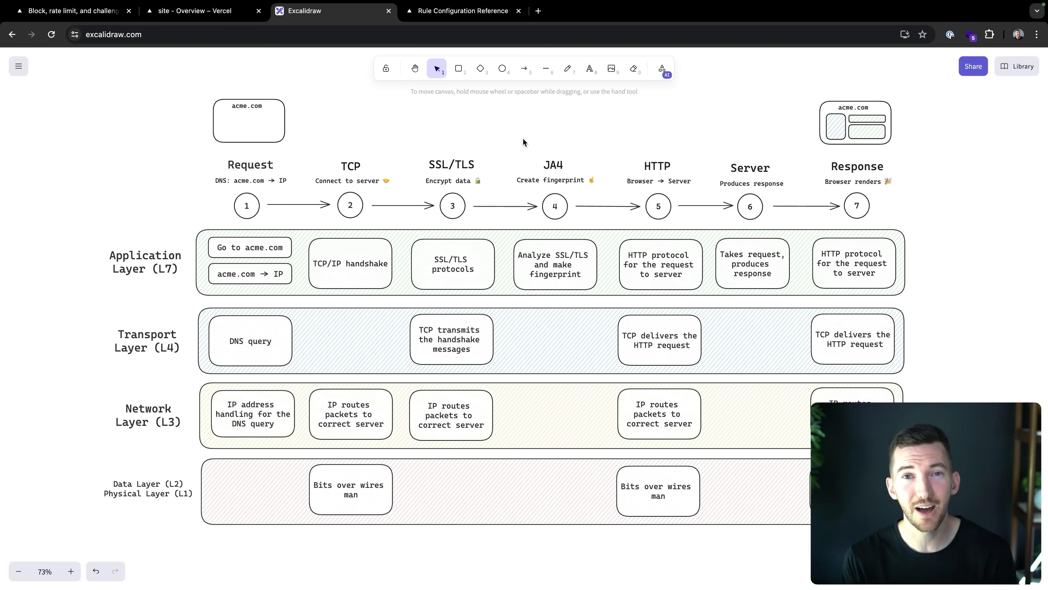
Return to the New Rule form and browse the If condition parameter list.
left_click(193, 11)
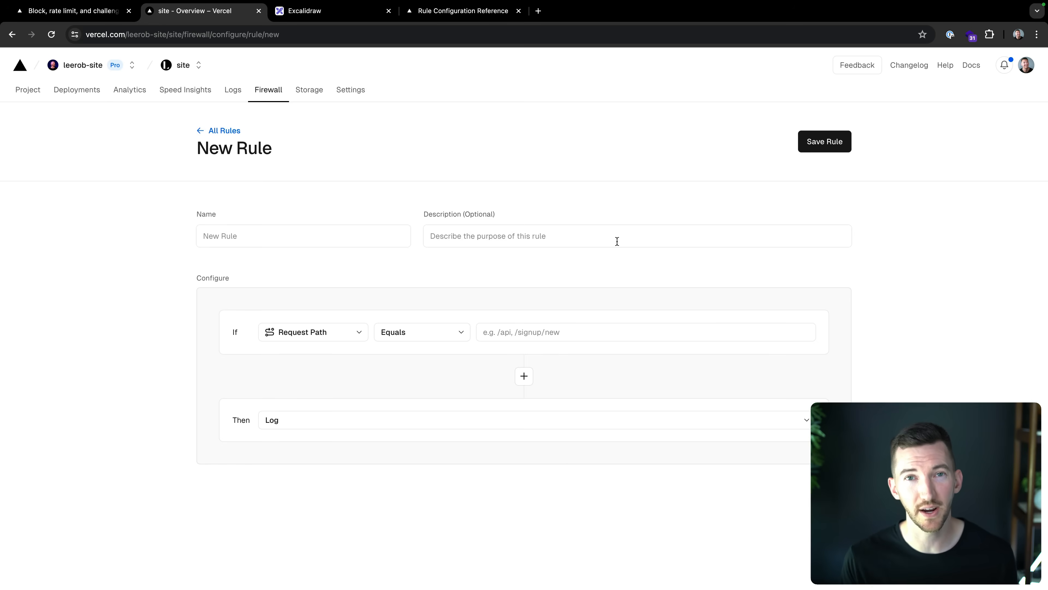
mouse_move(301, 333)
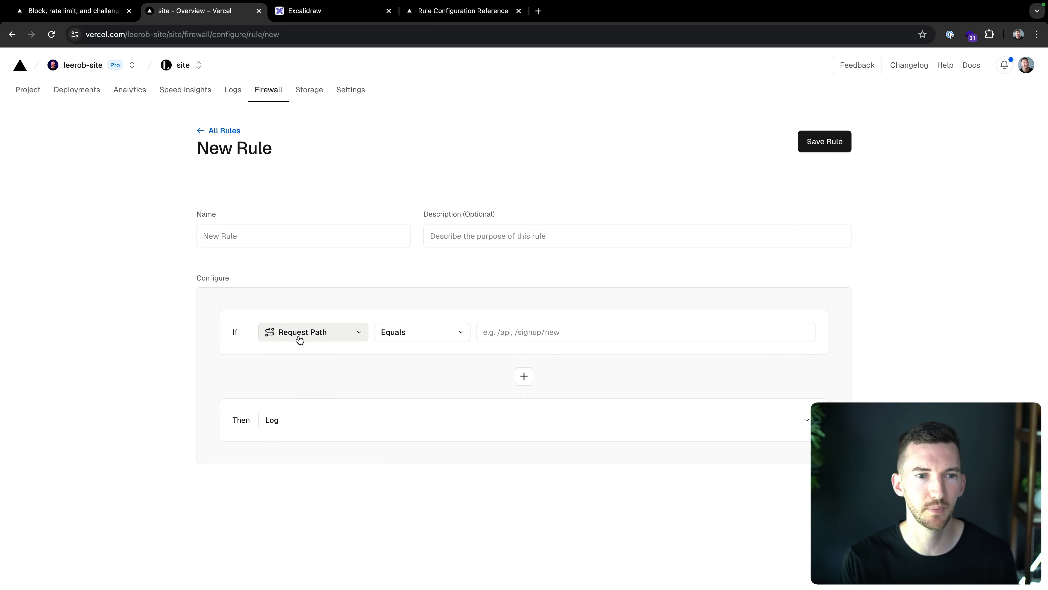
left_click(313, 332)
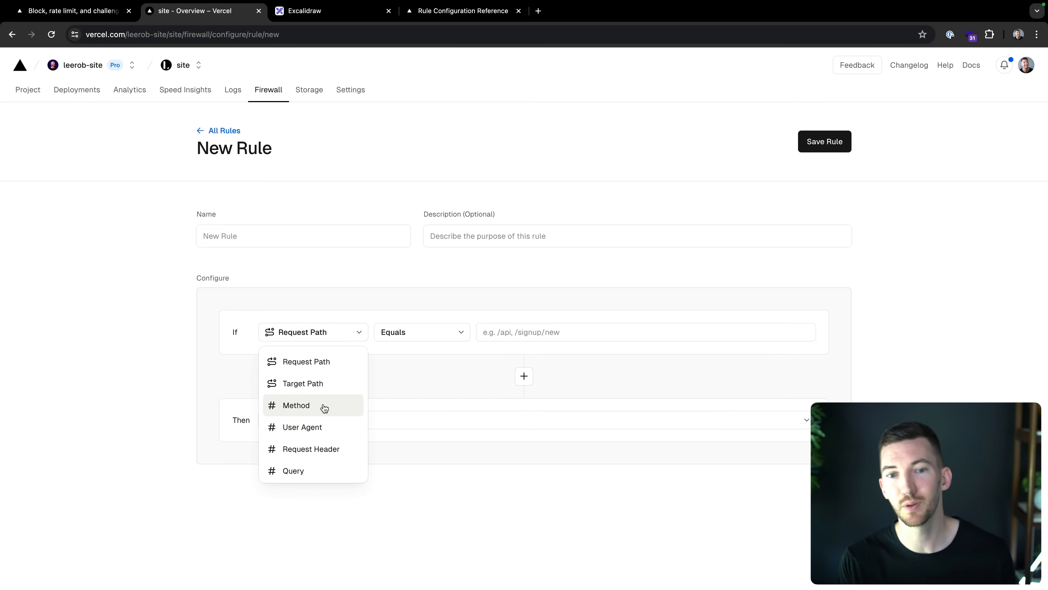
scroll("down", 3)
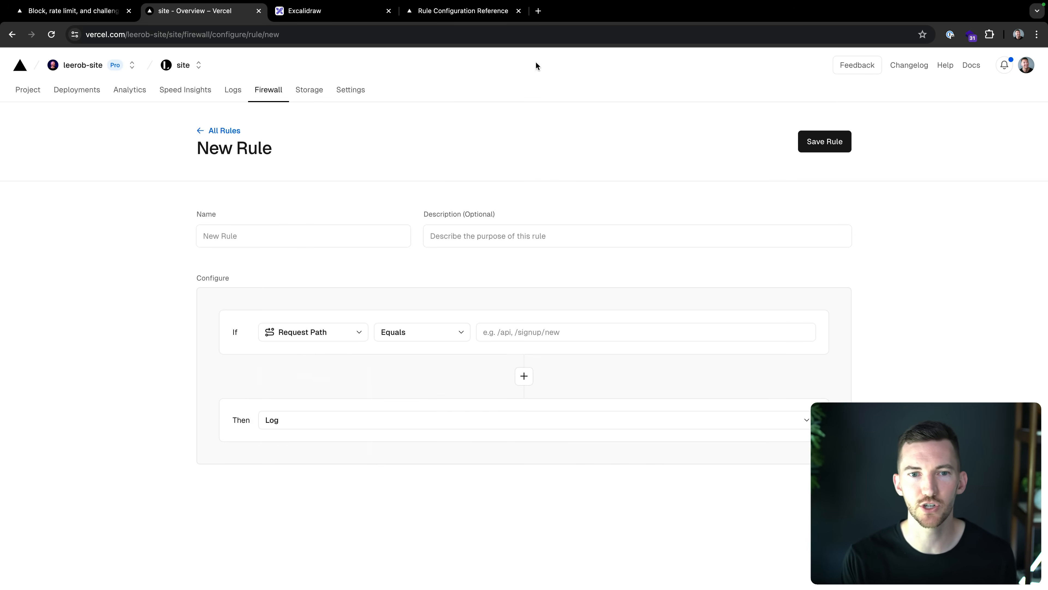
Review the Parameters table in the Rule Configuration Reference, highlighting the Target Path description.
left_click(460, 11)
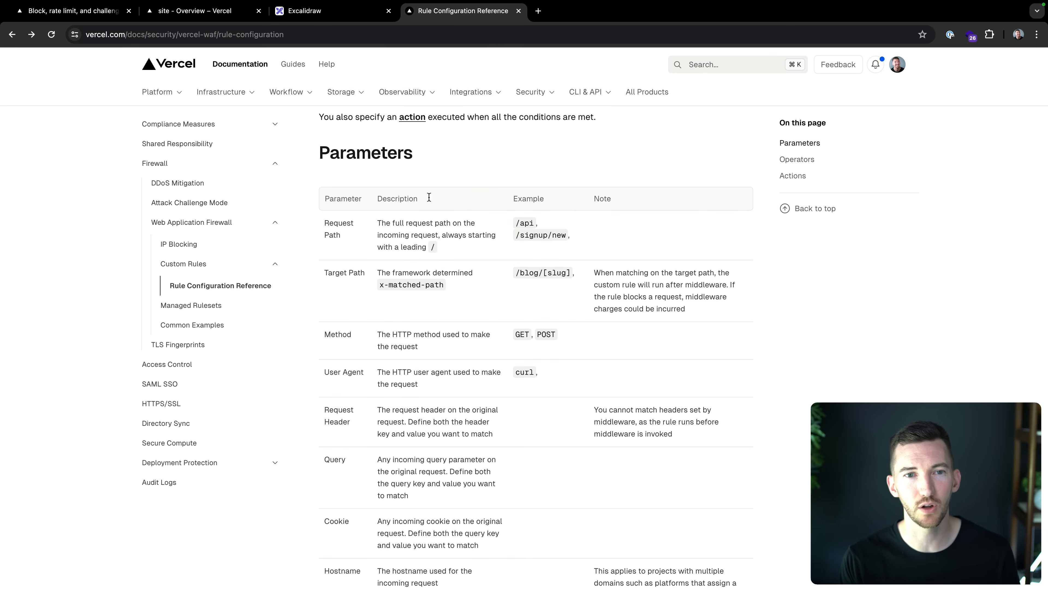
scroll("down", 3)
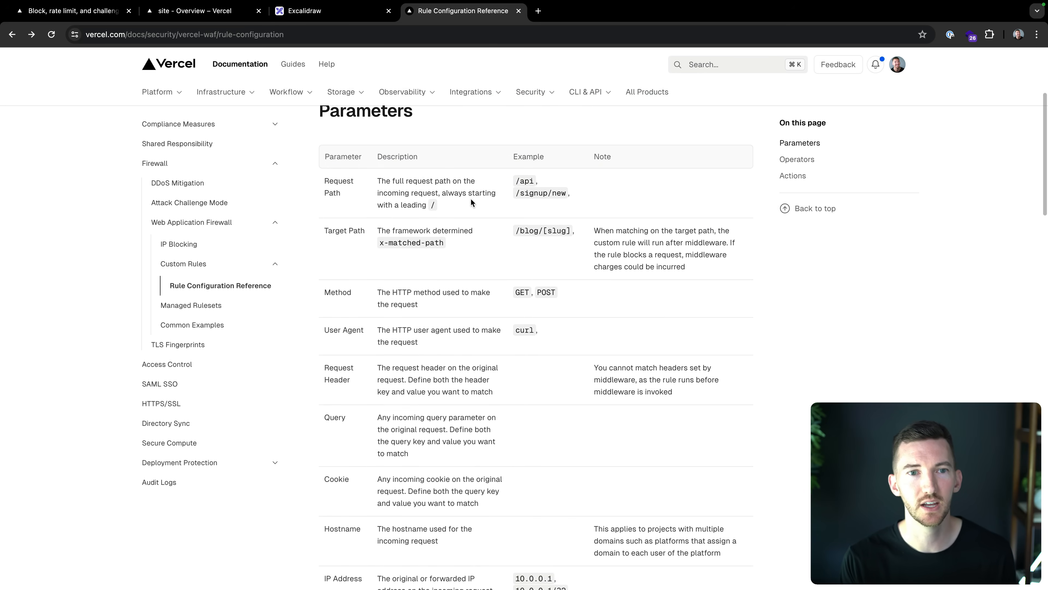
left_click_drag(378, 231, 446, 242)
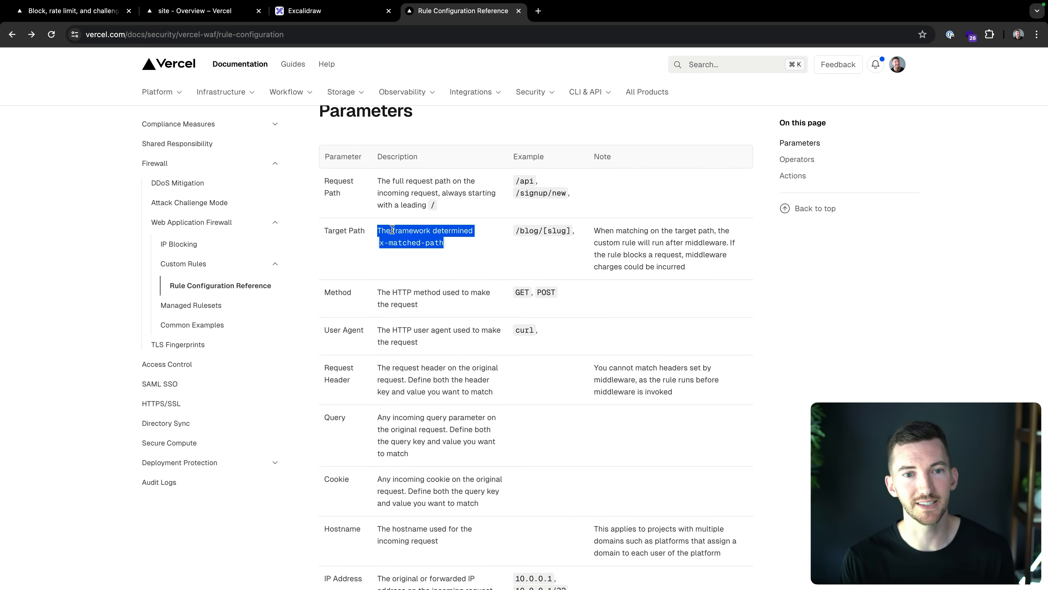
left_click(457, 243)
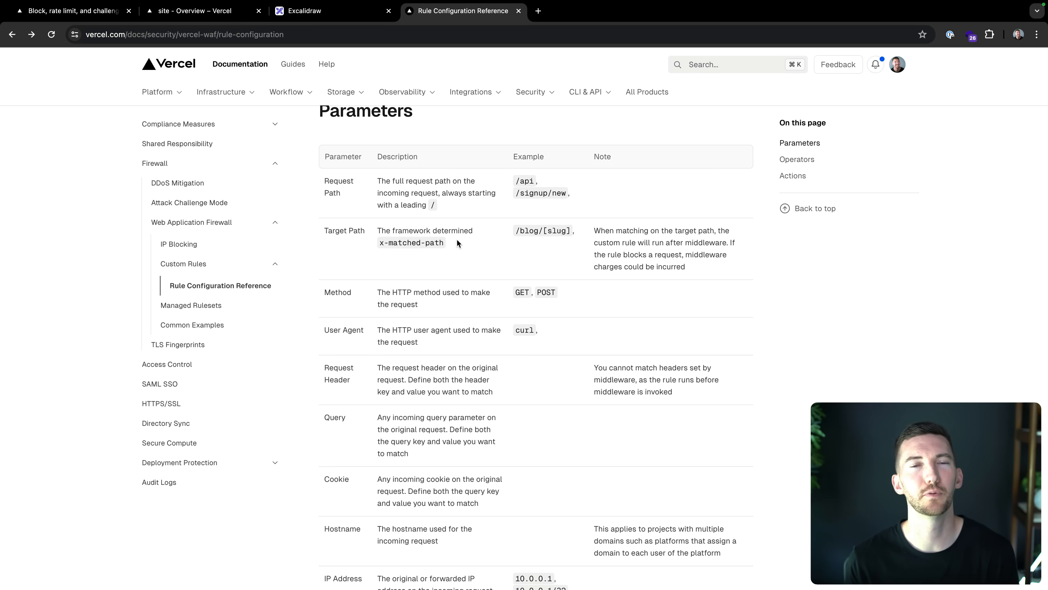
mouse_move(433, 240)
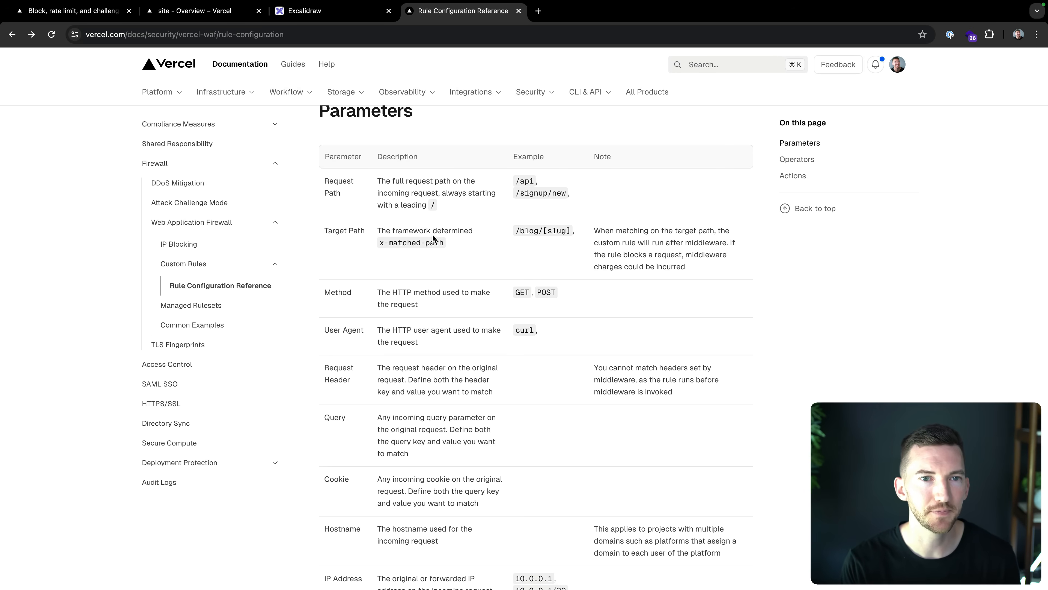
Scroll down the reference to the Operators list of matching options.
scroll("down", 3)
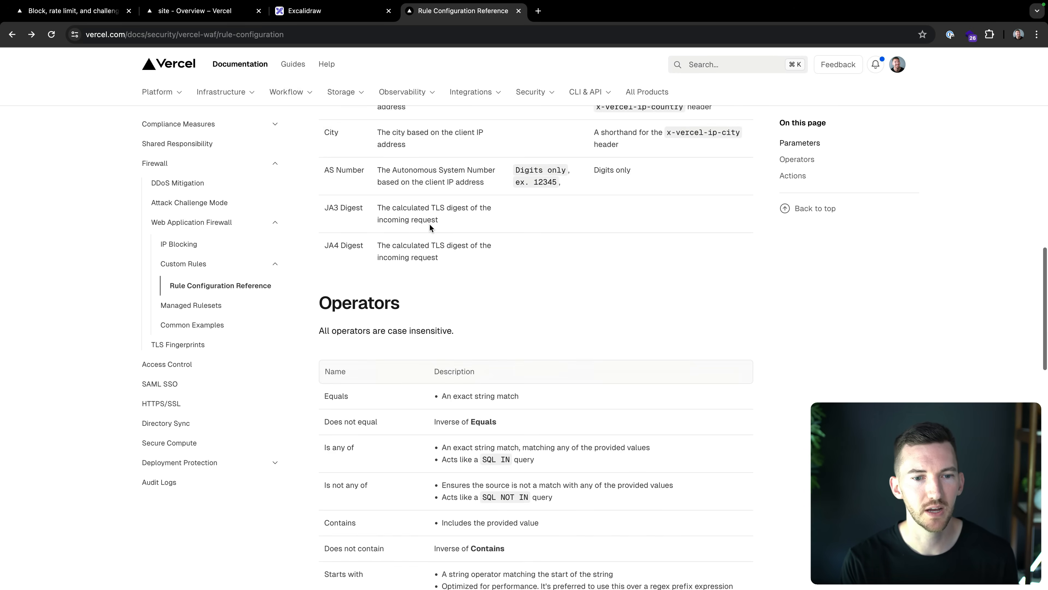
scroll("down", 3)
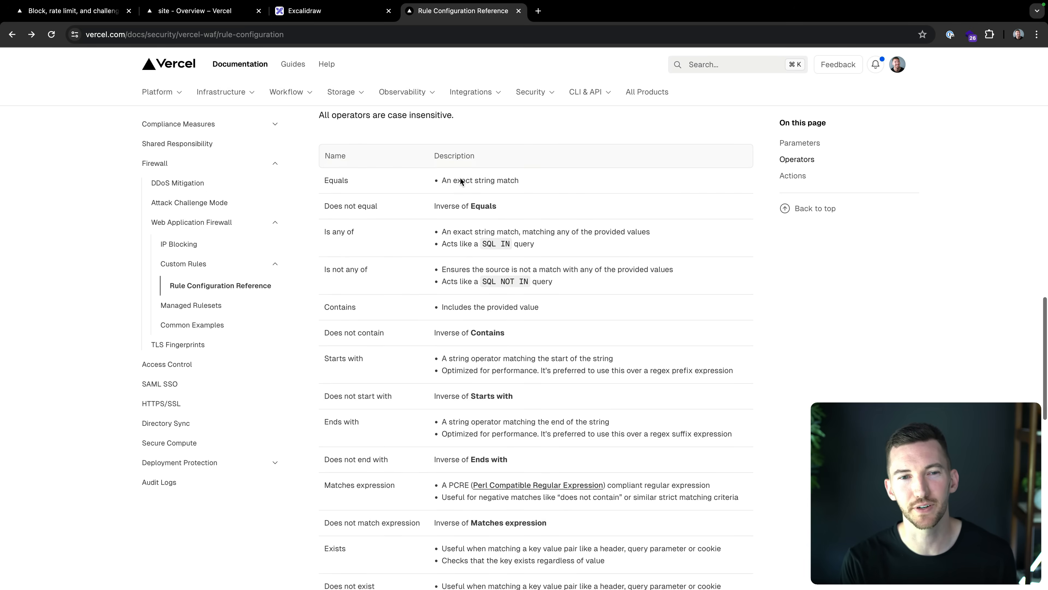
scroll("down", 3)
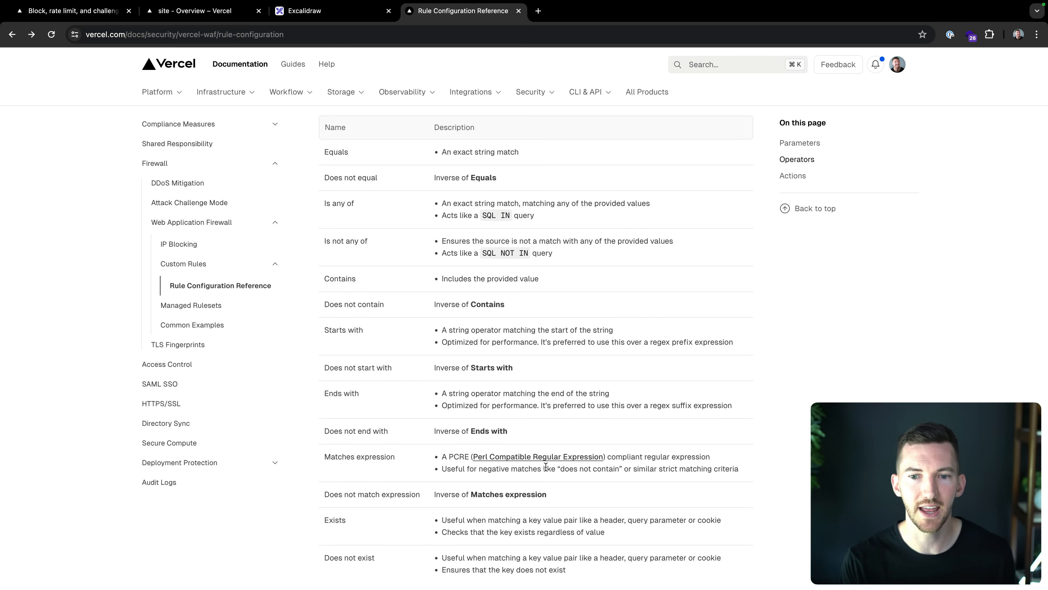
Show the Then action options on the New Rule form, then go to the firewall Activity log.
left_click(193, 11)
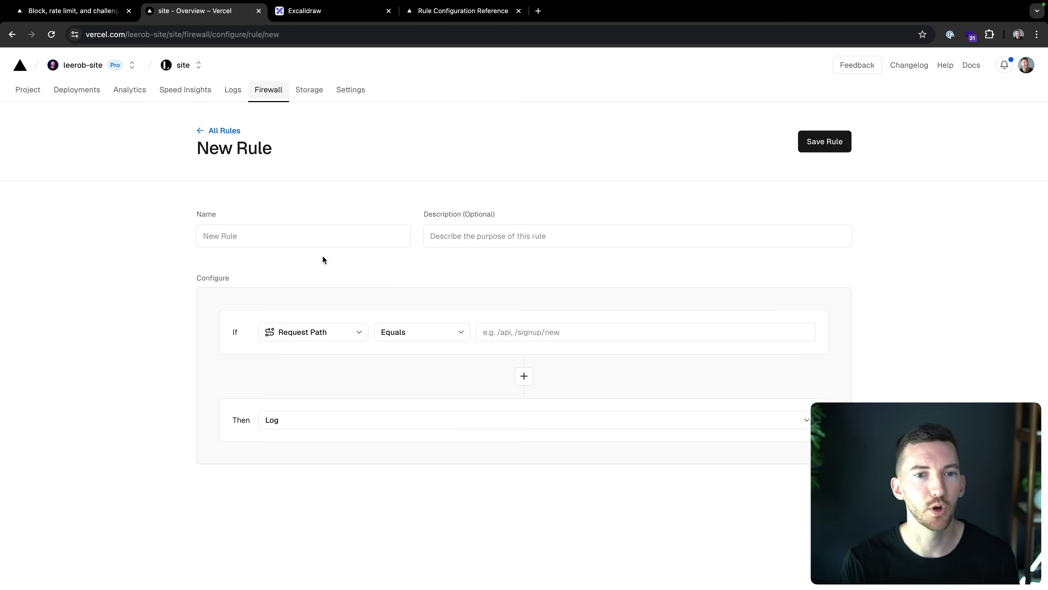
left_click(422, 331)
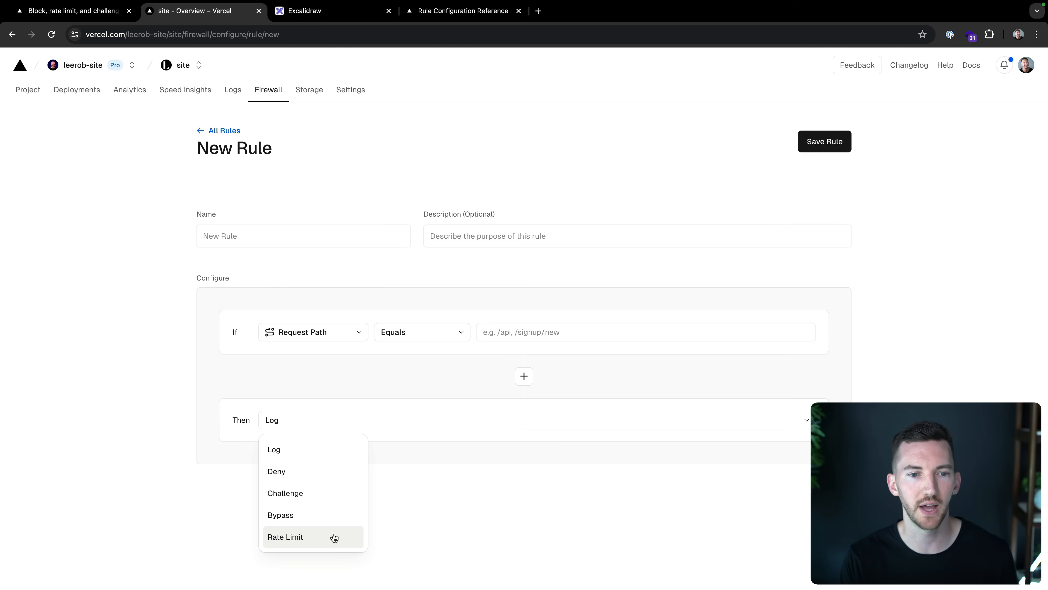
left_click(276, 471)
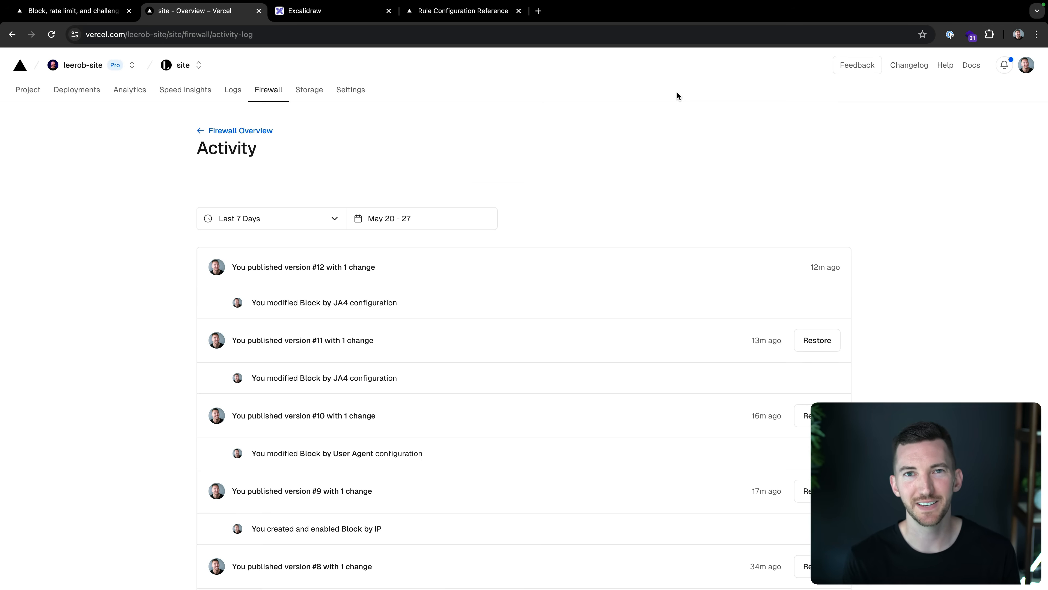
mouse_move(808, 329)
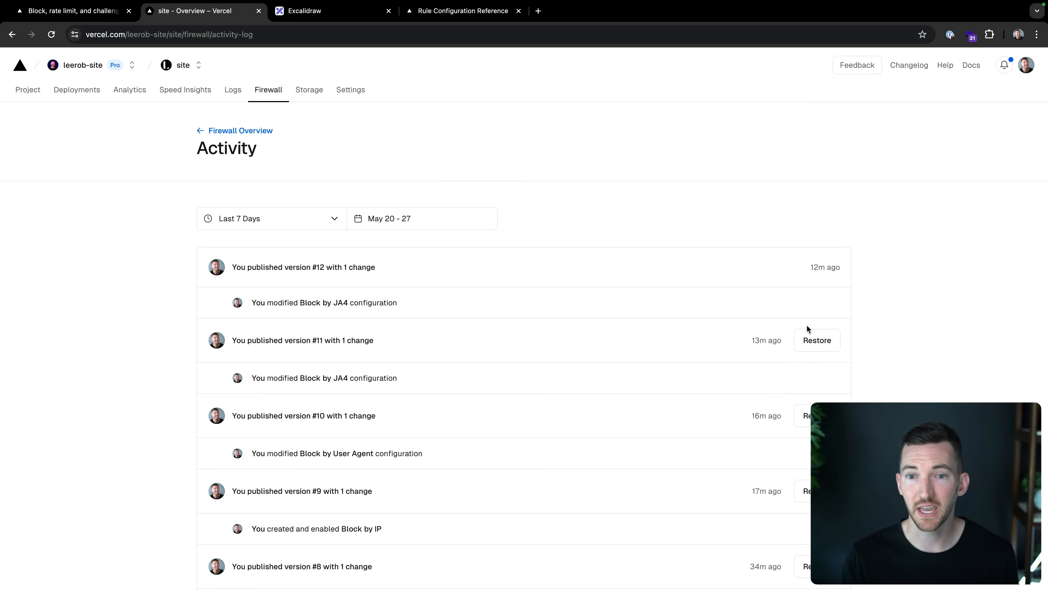